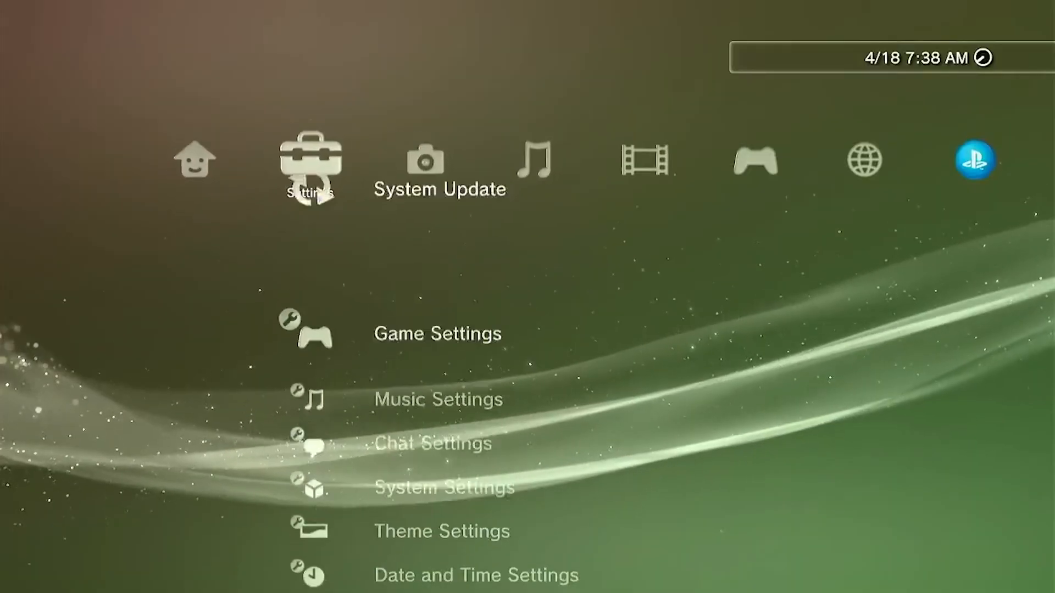
# - Open Date and Time settings to choose Set Manually or Set via Internet
pyautogui.scroll(-3)
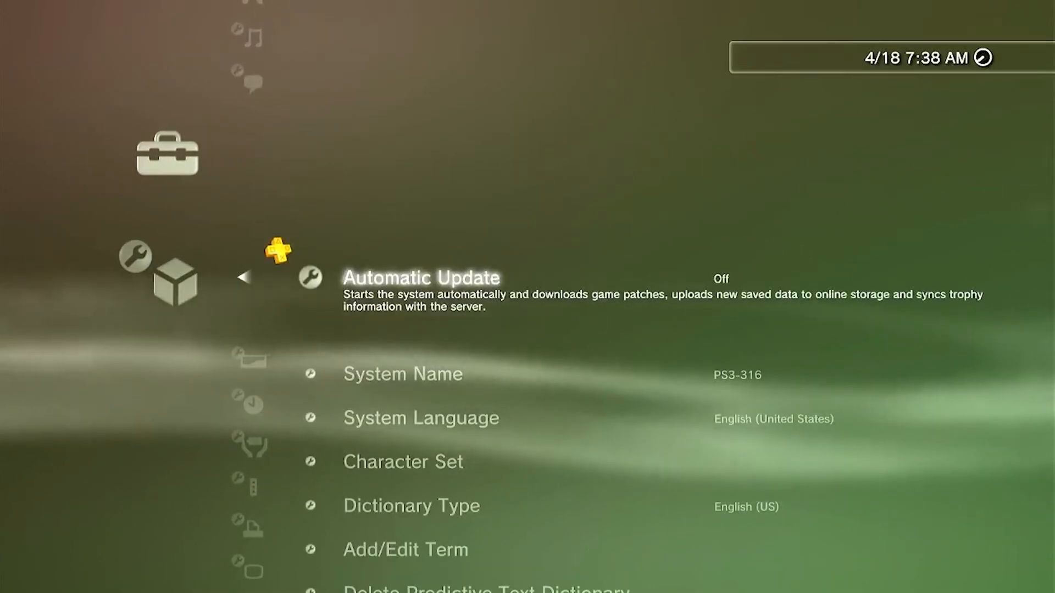
pyautogui.click(420, 277)
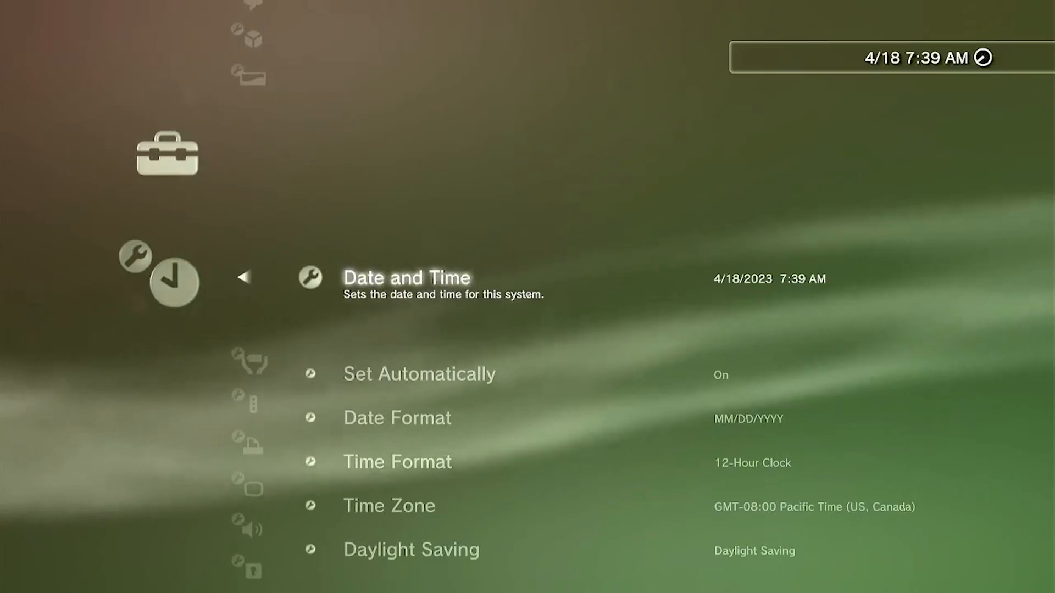
pyautogui.click(405, 277)
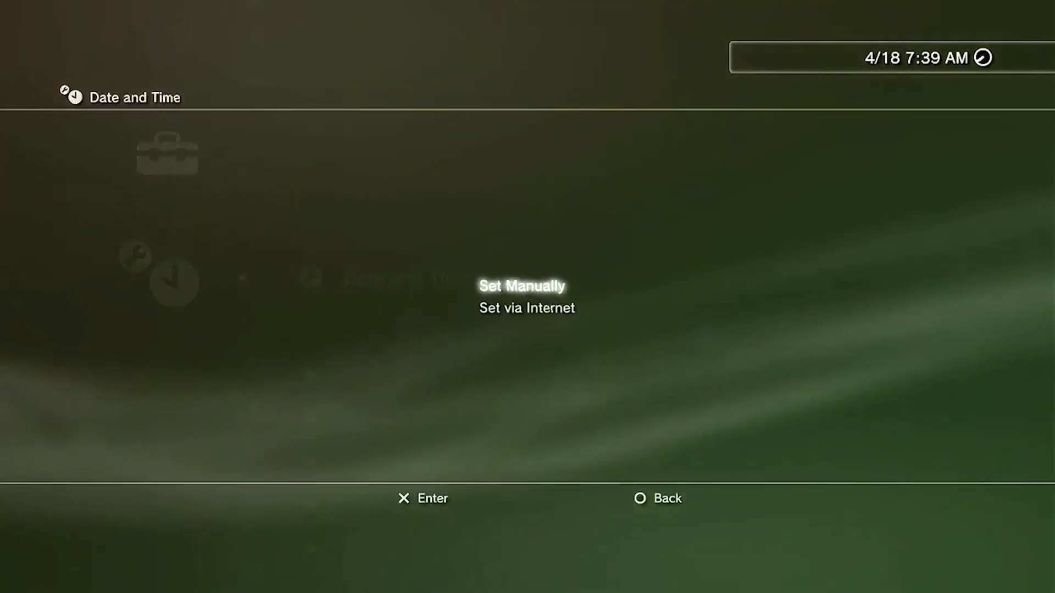
pyautogui.press('down')
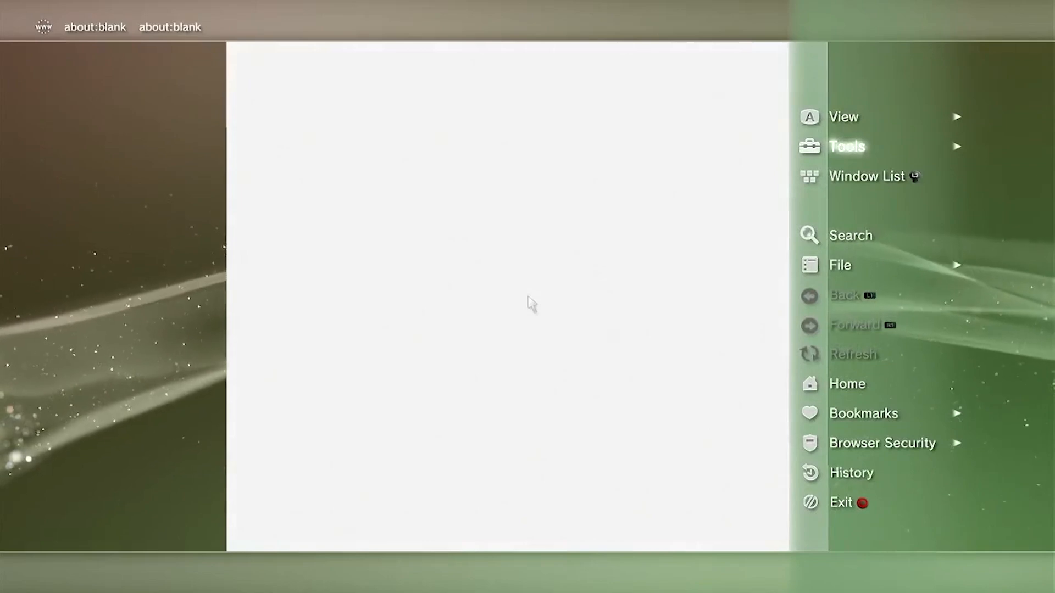
# - Delete the browser's cache and search history from its Tools options
pyautogui.click(847, 146)
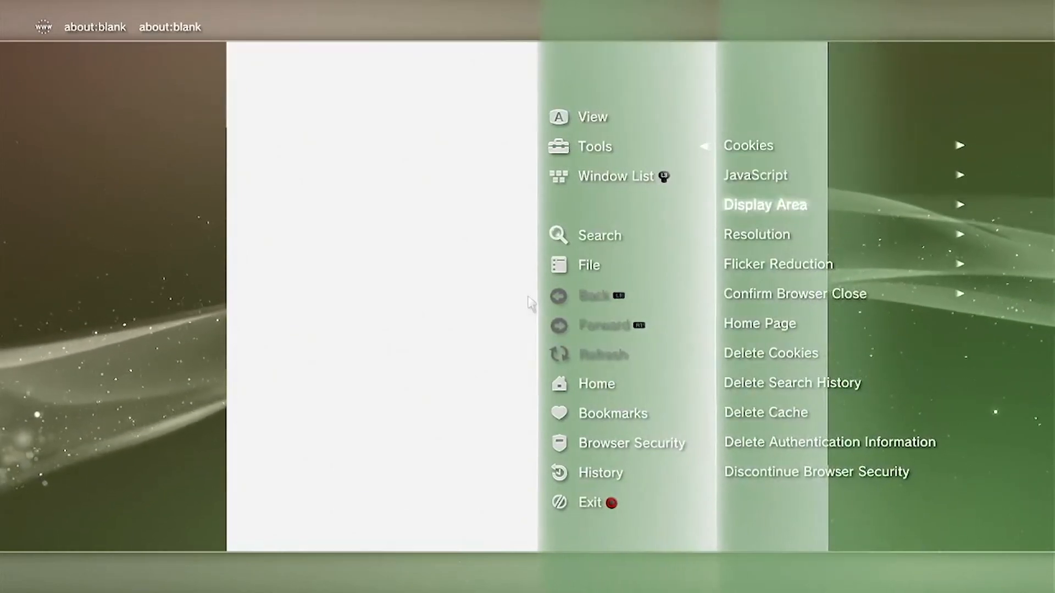
pyautogui.moveTo(771, 353)
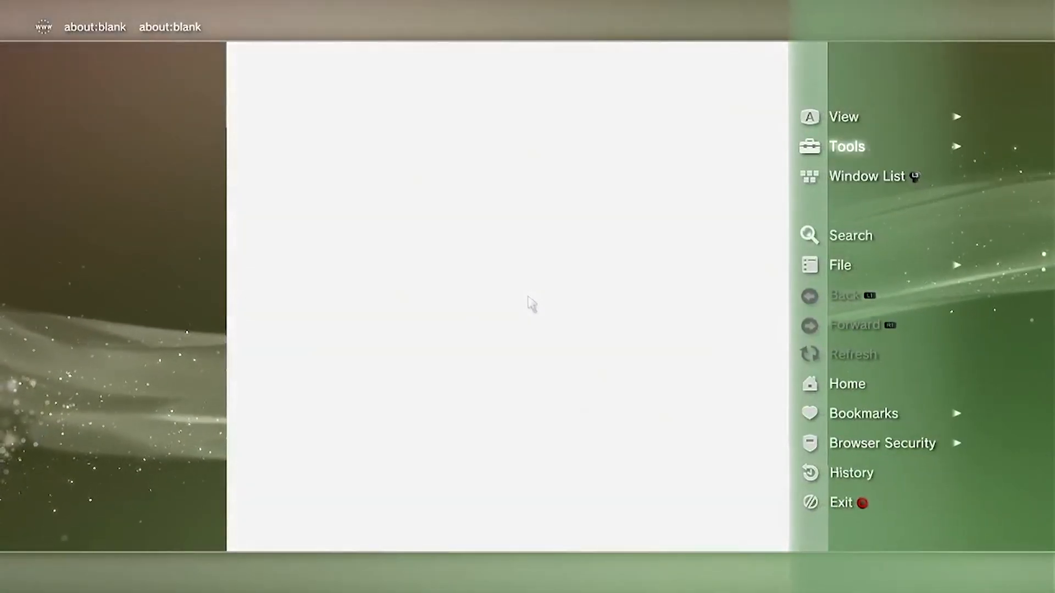
pyautogui.click(847, 146)
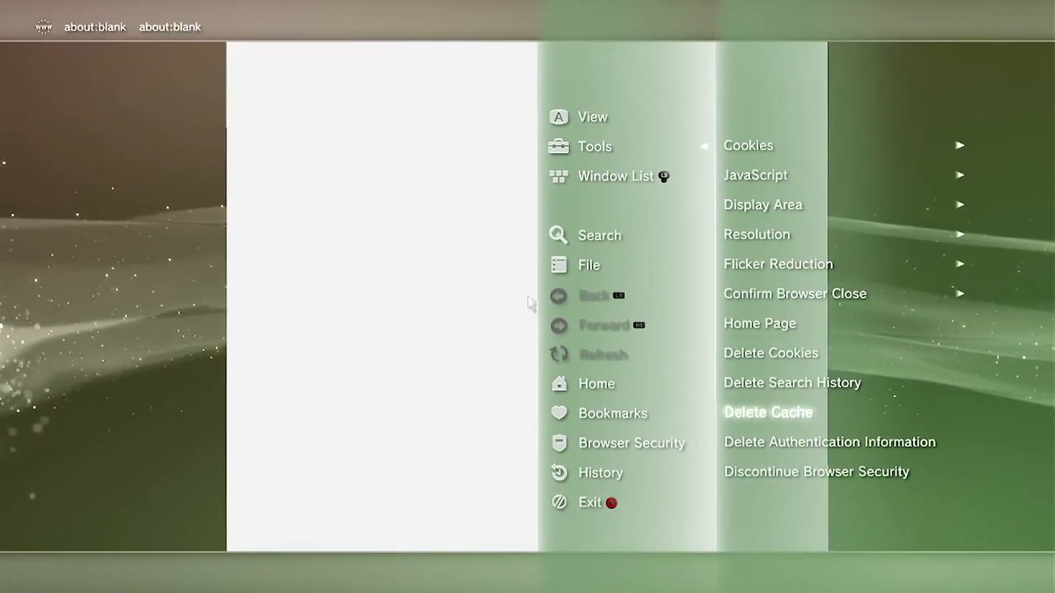
pyautogui.click(767, 412)
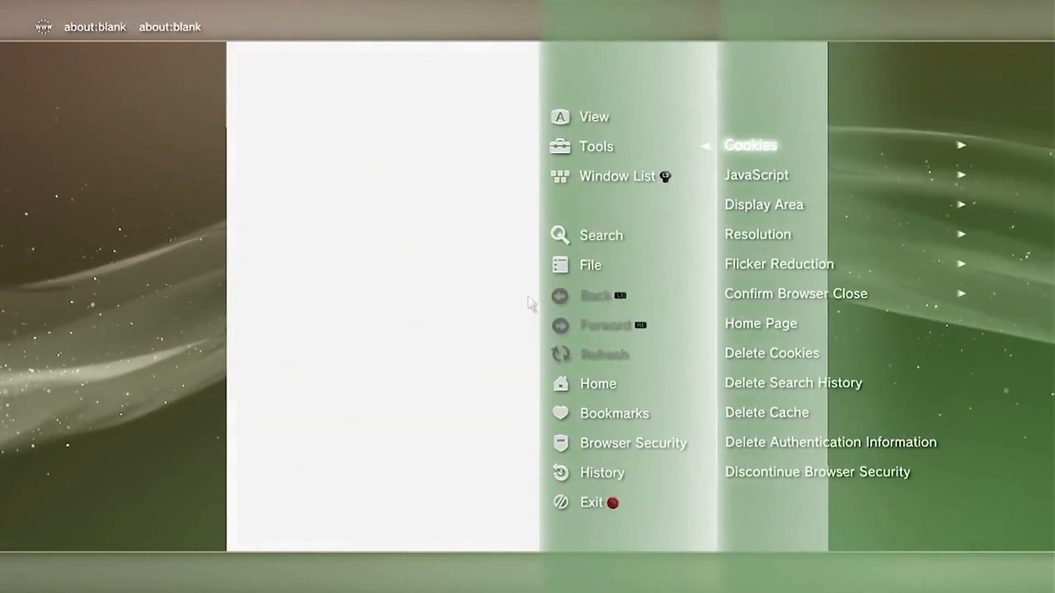
pyautogui.moveTo(796, 382)
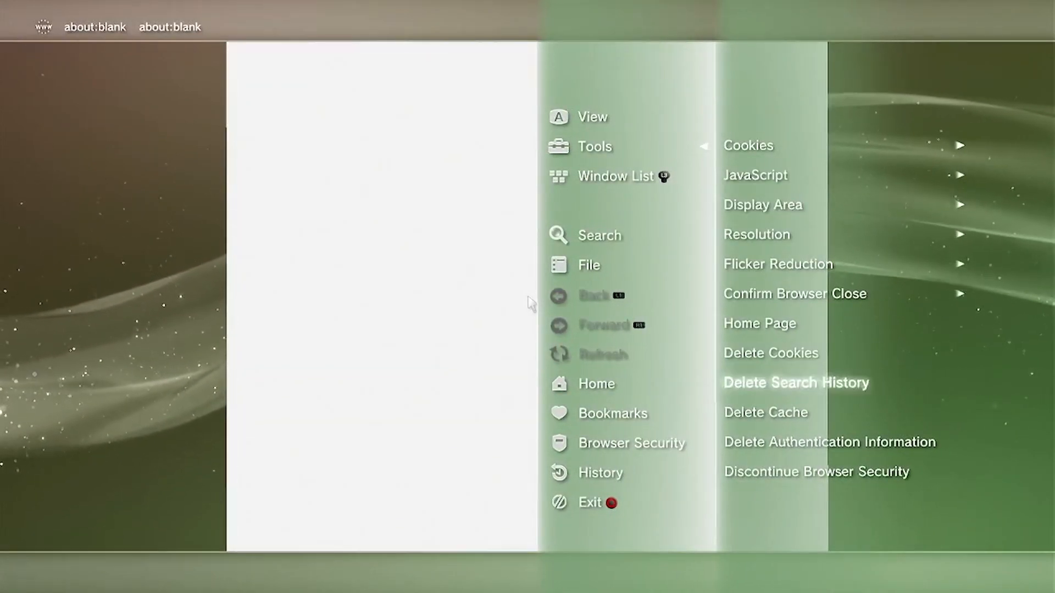
pyautogui.click(830, 442)
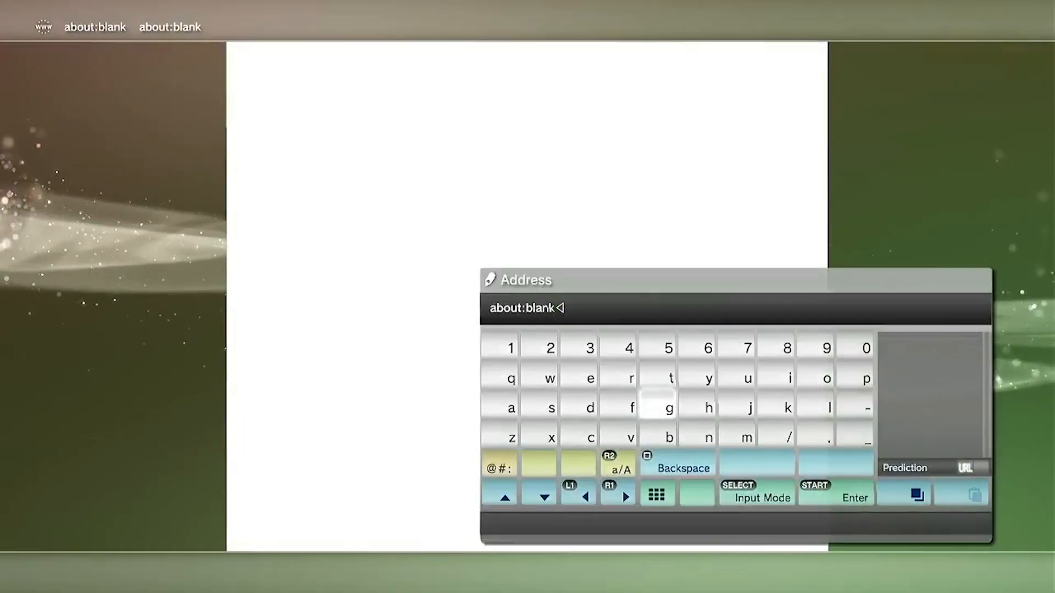
# - Load ps3toolset.com, allow its plugin to run, and dismiss the Maintenance Costs notice
pyautogui.click(551, 407)
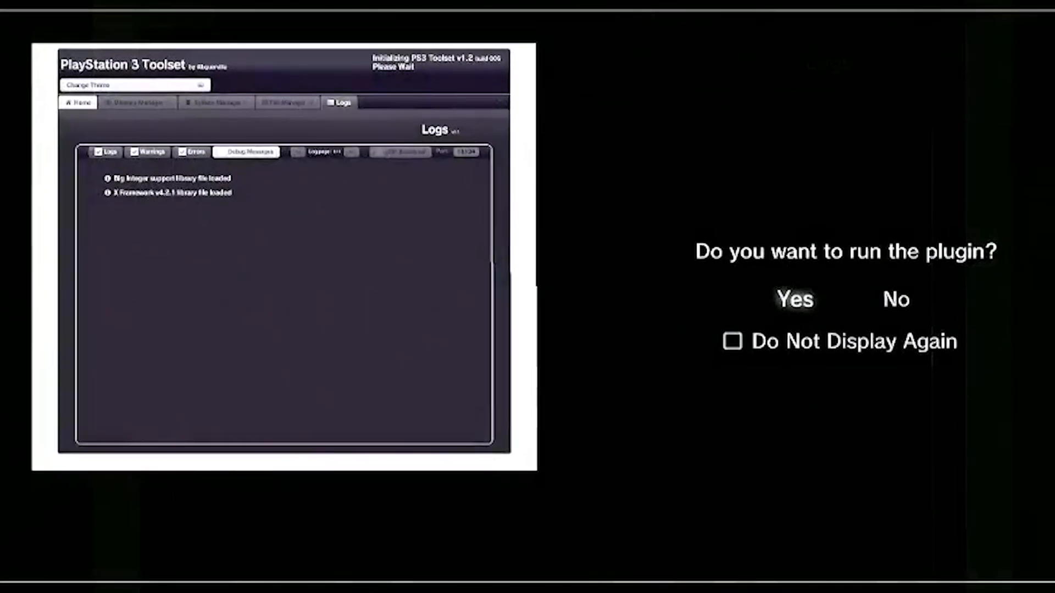
pyautogui.click(794, 299)
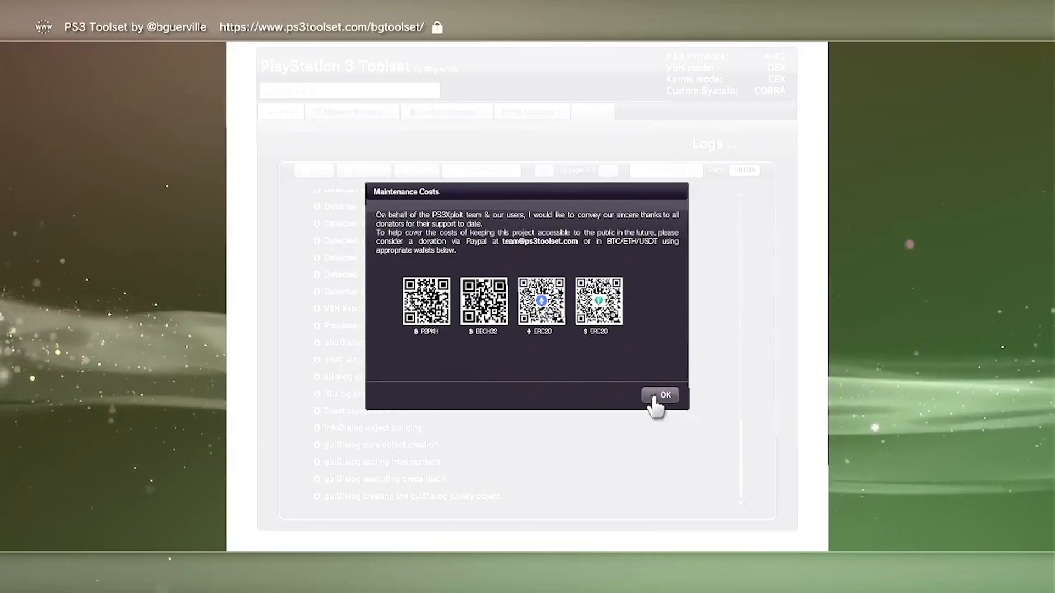
pyautogui.click(662, 396)
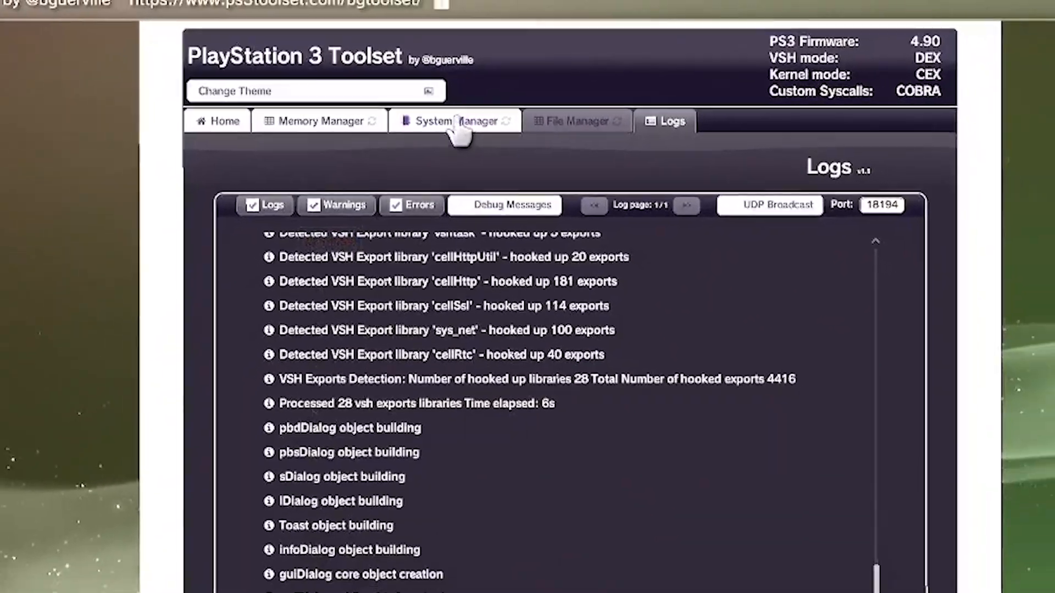
# - Save a Flash Memory backup as dump.hex on /dev_usb001 via System Manager
pyautogui.click(456, 121)
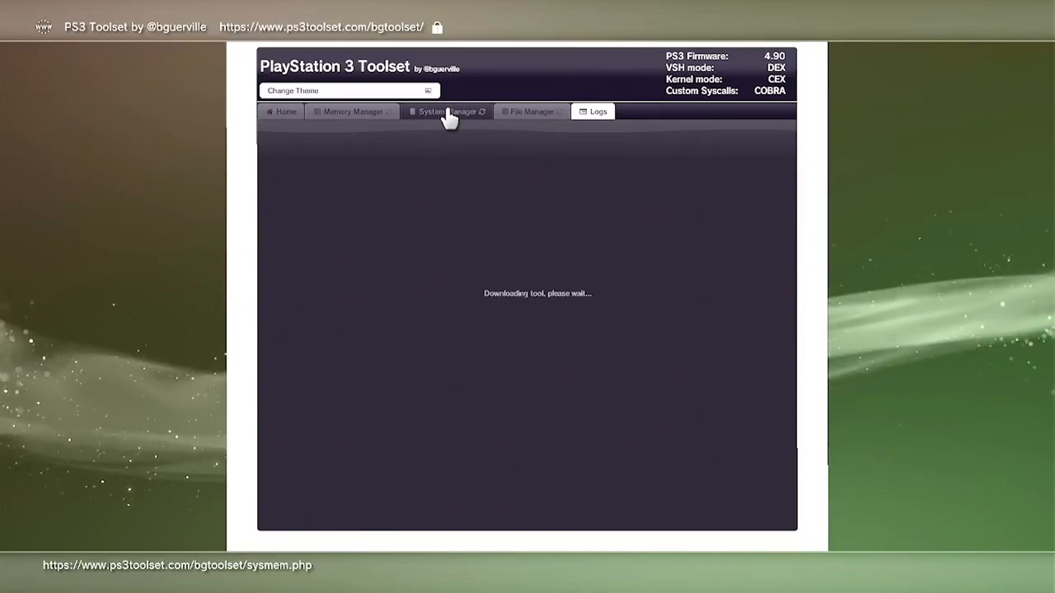
pyautogui.click(446, 112)
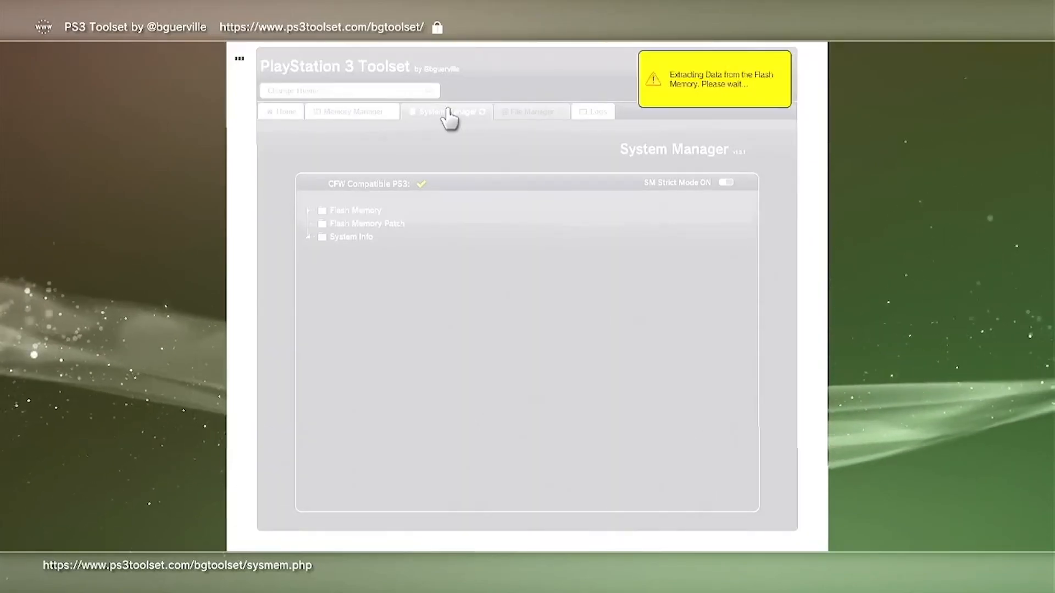
pyautogui.click(447, 111)
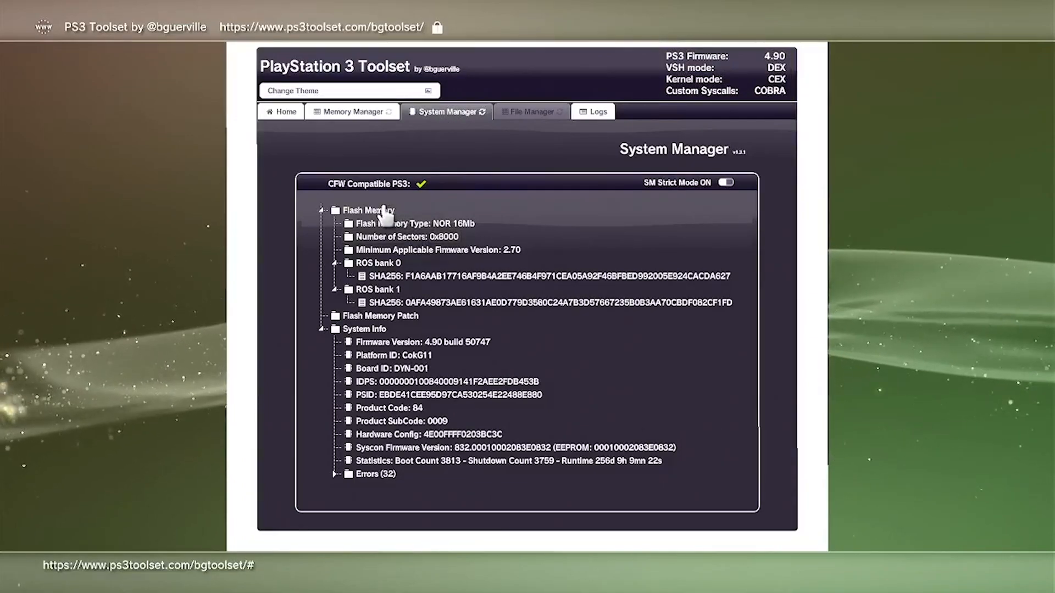
pyautogui.click(368, 210)
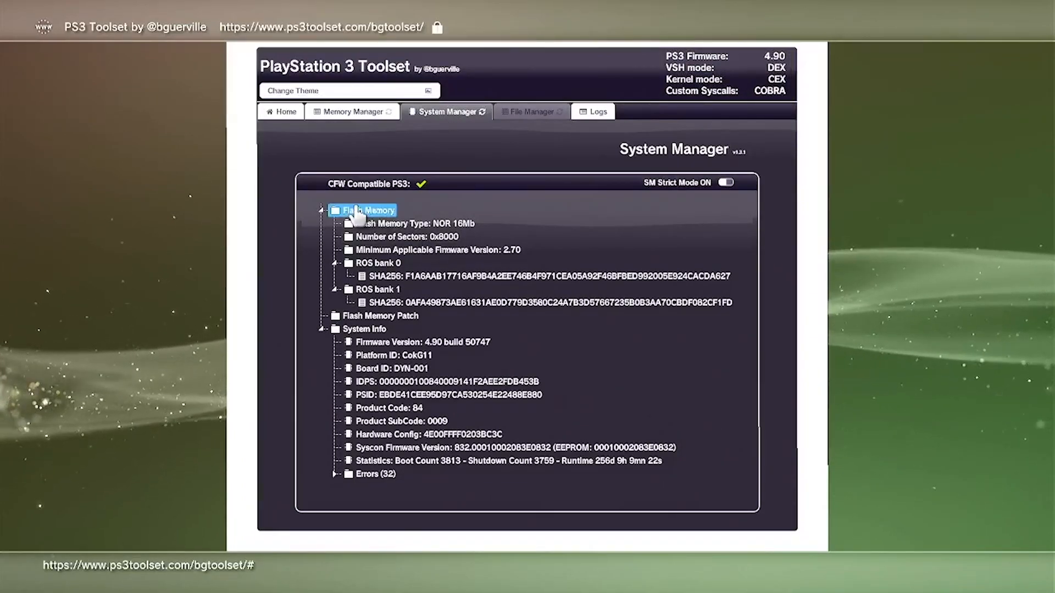
pyautogui.rightClick(370, 210)
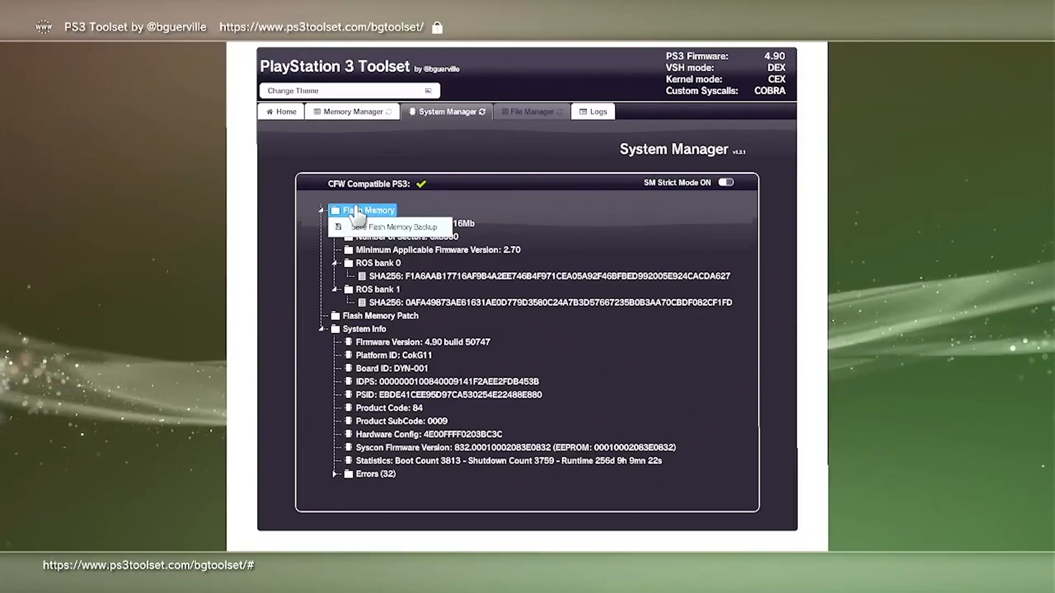
pyautogui.click(390, 226)
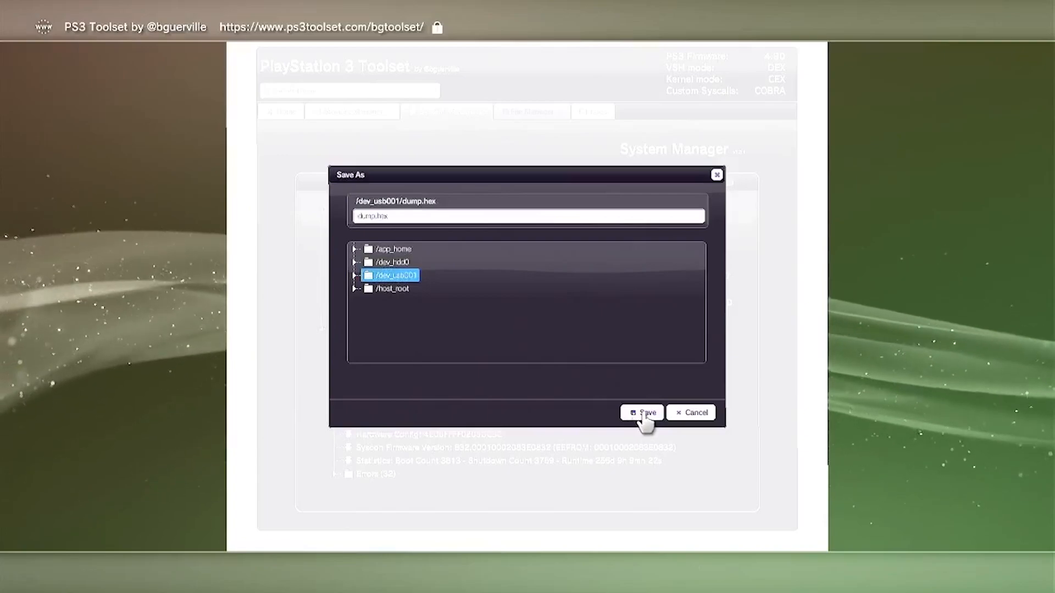
pyautogui.click(642, 413)
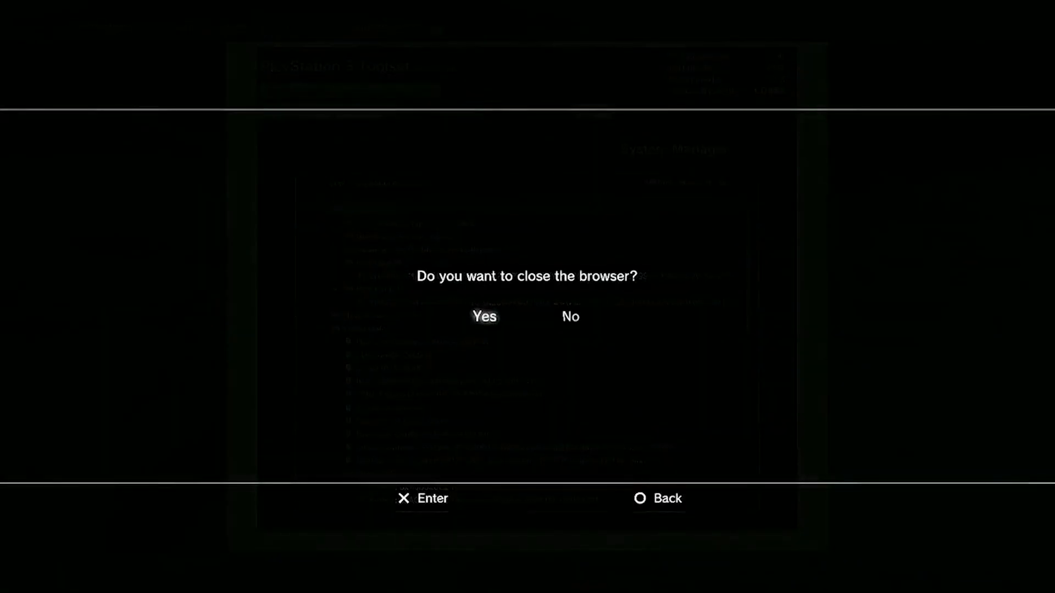
# - Close the PS3 browser, then download and open the PyPS3checker package zip
pyautogui.click(483, 317)
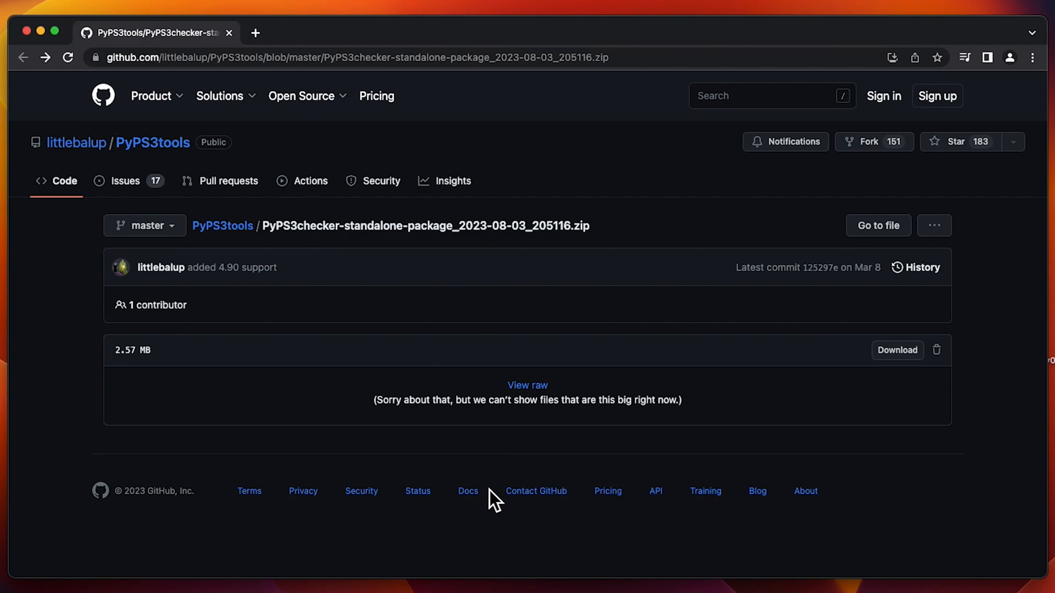
pyautogui.moveTo(870, 445)
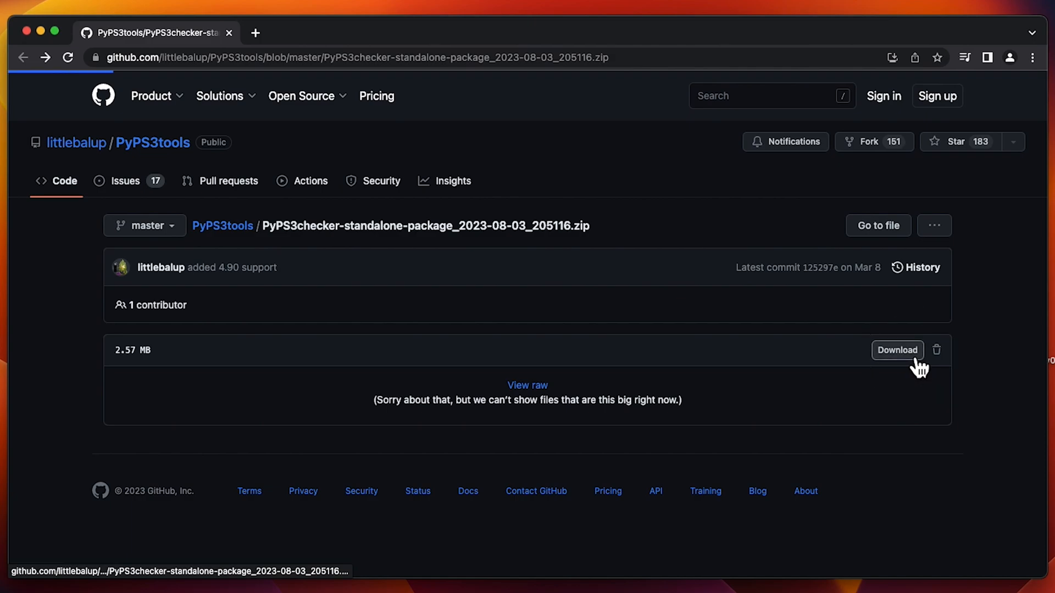
pyautogui.click(898, 350)
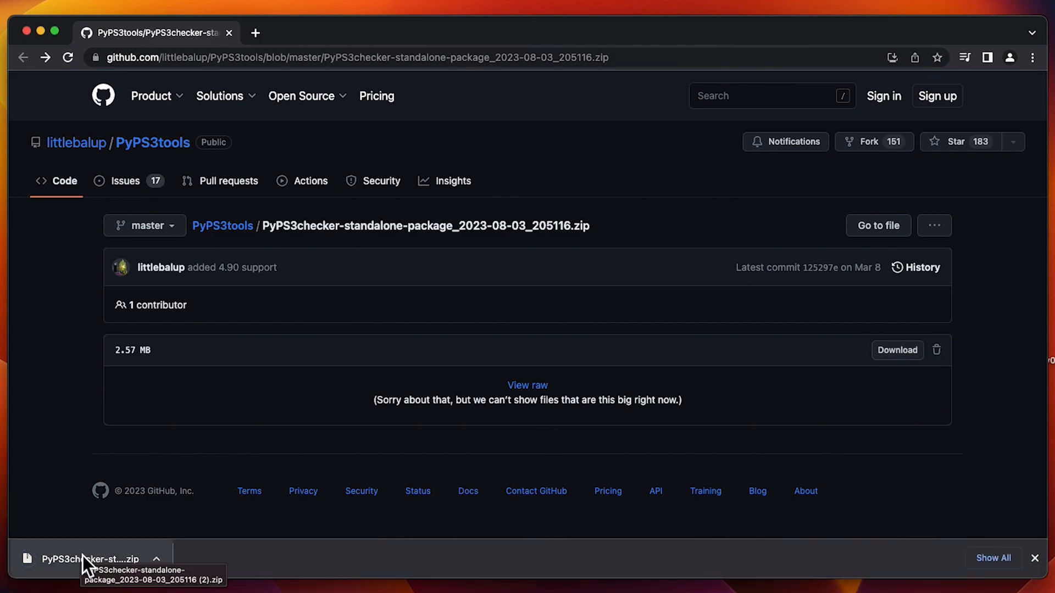
pyautogui.click(94, 559)
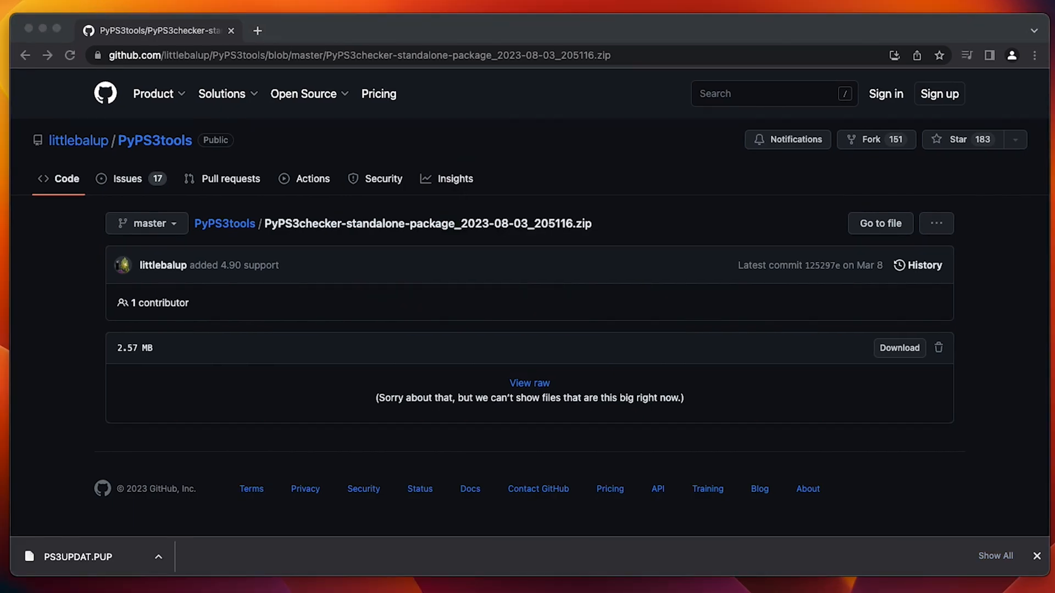
pyautogui.click(337, 55)
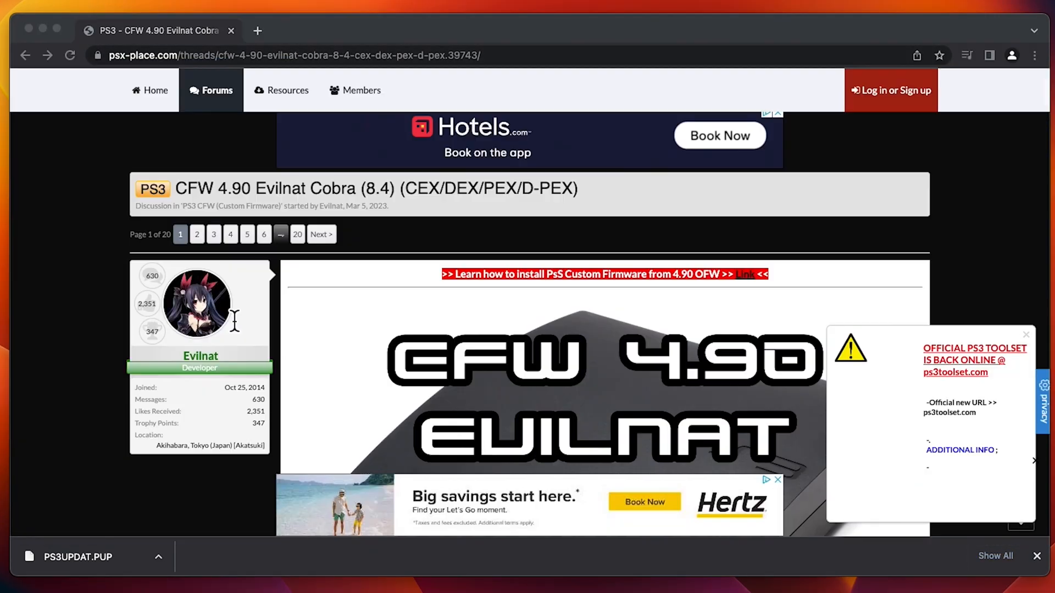
# - Open the Evilnat 4.90 PEX CEX download link from the thread on MEGA
pyautogui.scroll(-3)
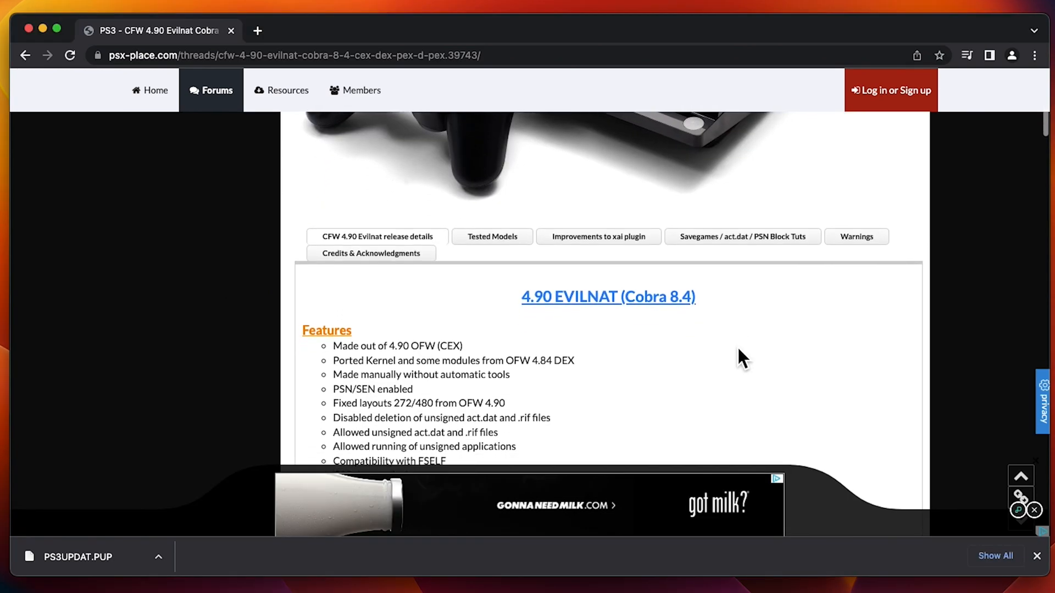
pyautogui.scroll(-3)
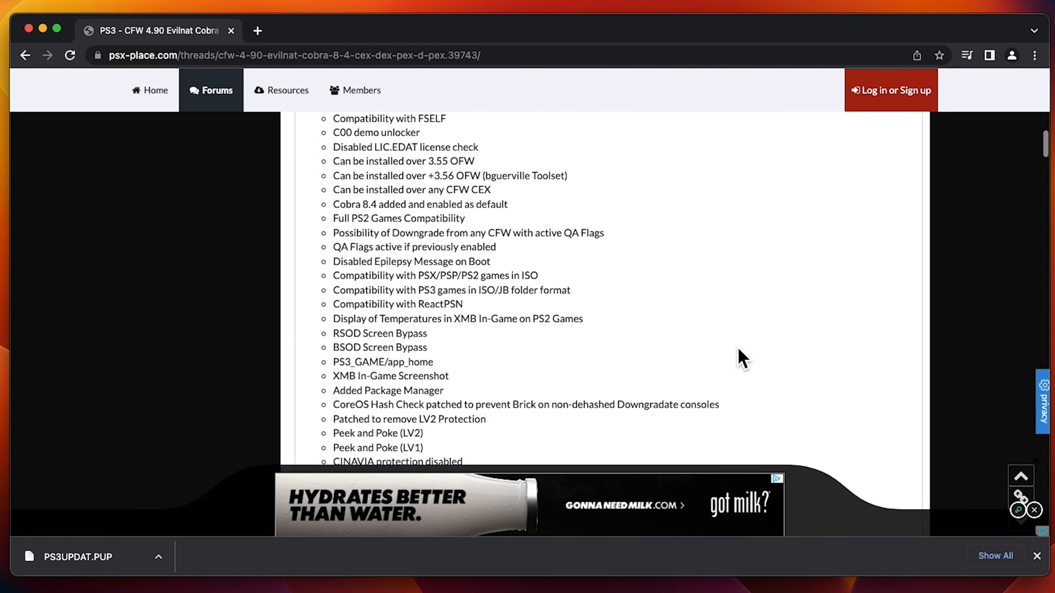
pyautogui.scroll(-3)
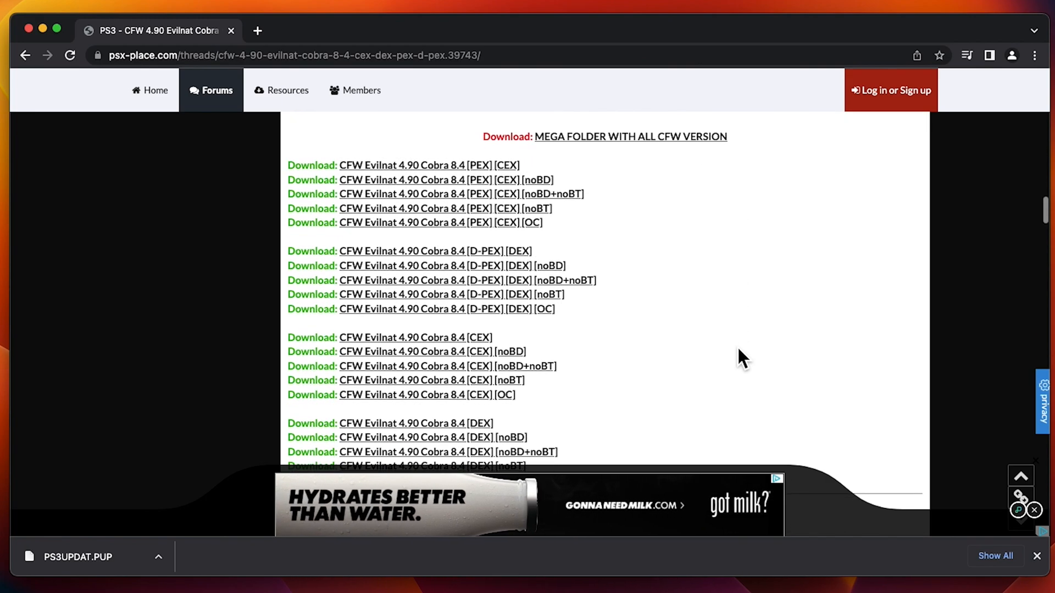
pyautogui.scroll(-3)
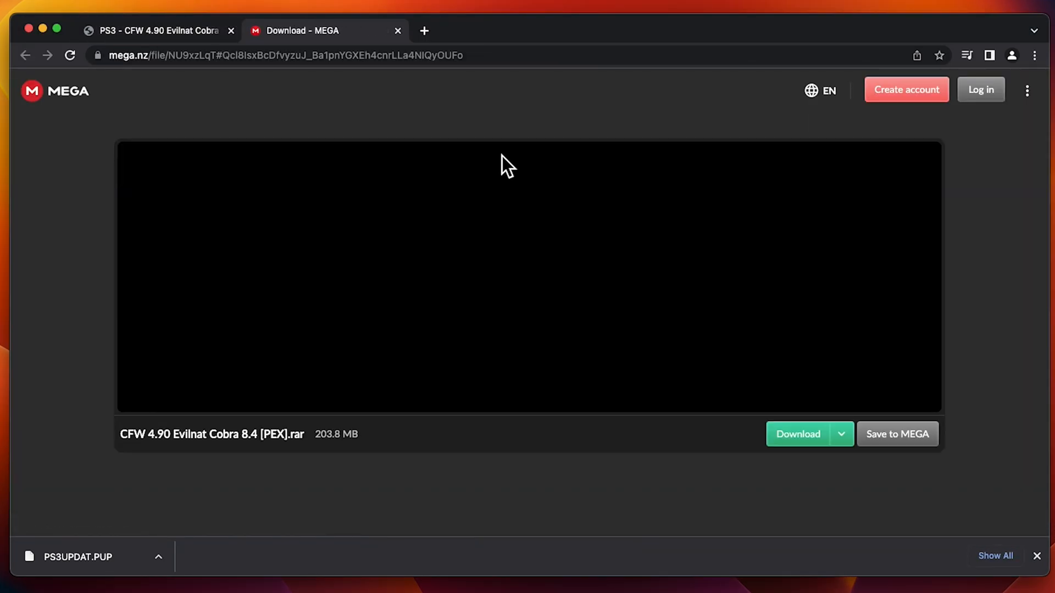
pyautogui.click(797, 434)
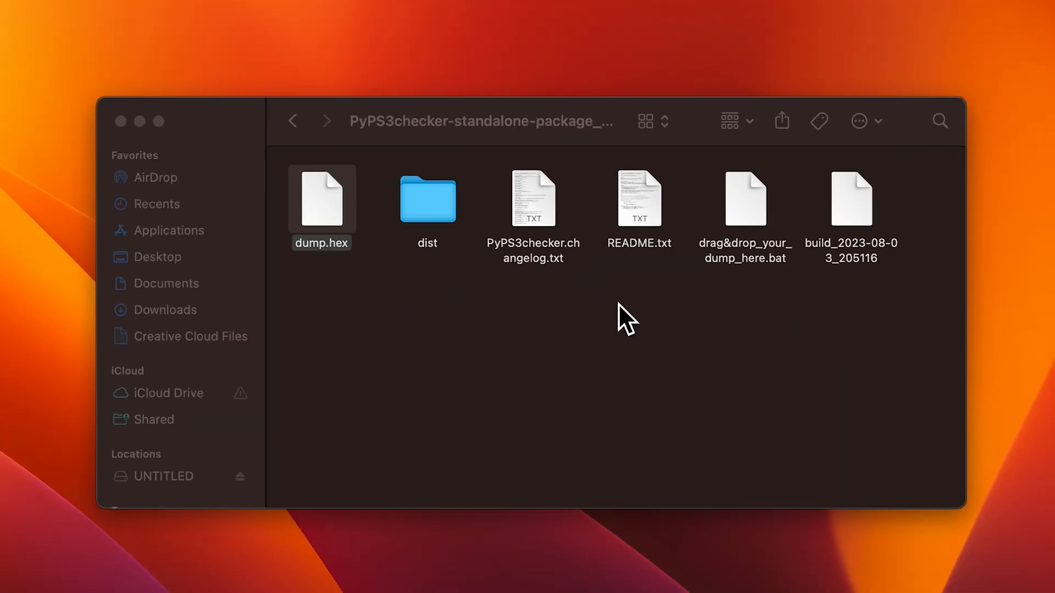
# - Run PyPS3checker on dump.hex and highlight the 0 dangers, 0 warnings totals
pyautogui.moveTo(321, 199); pyautogui.dragTo(746, 228)
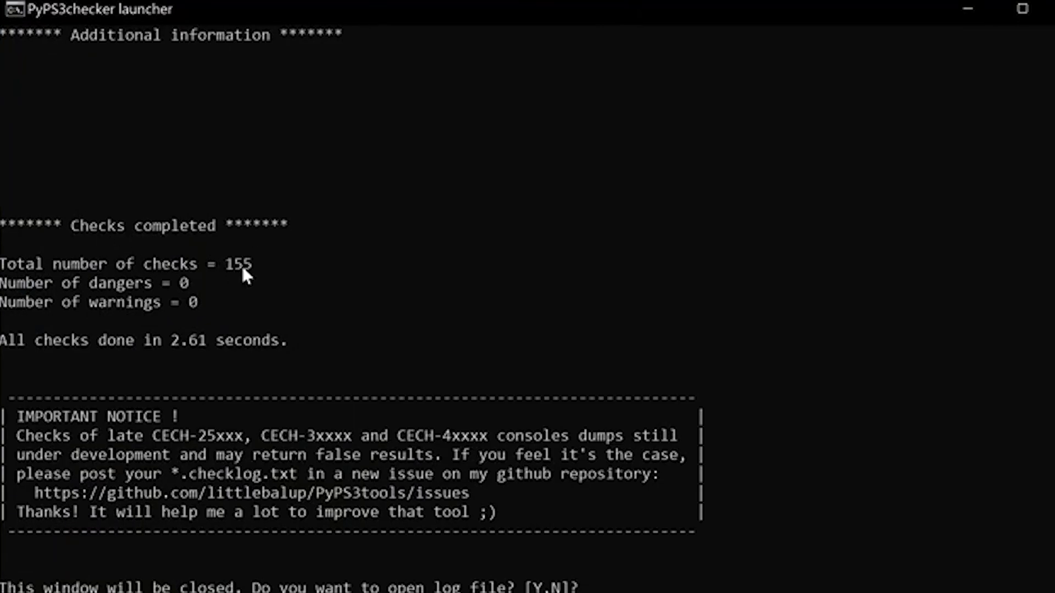
pyautogui.moveTo(182, 299)
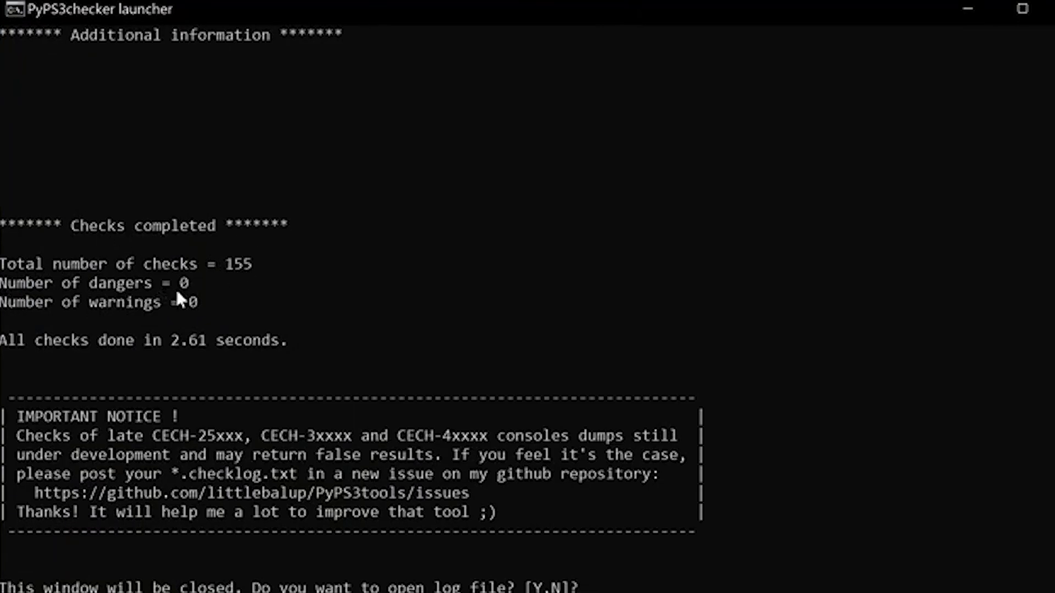
pyautogui.moveTo(0, 263); pyautogui.dragTo(225, 302)
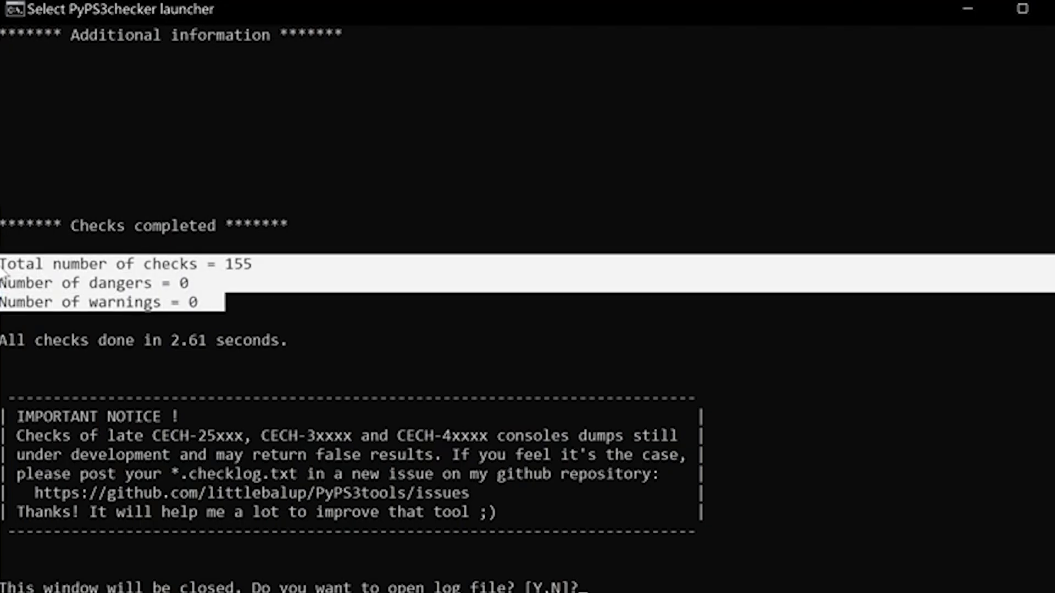
pyautogui.moveTo(120, 302)
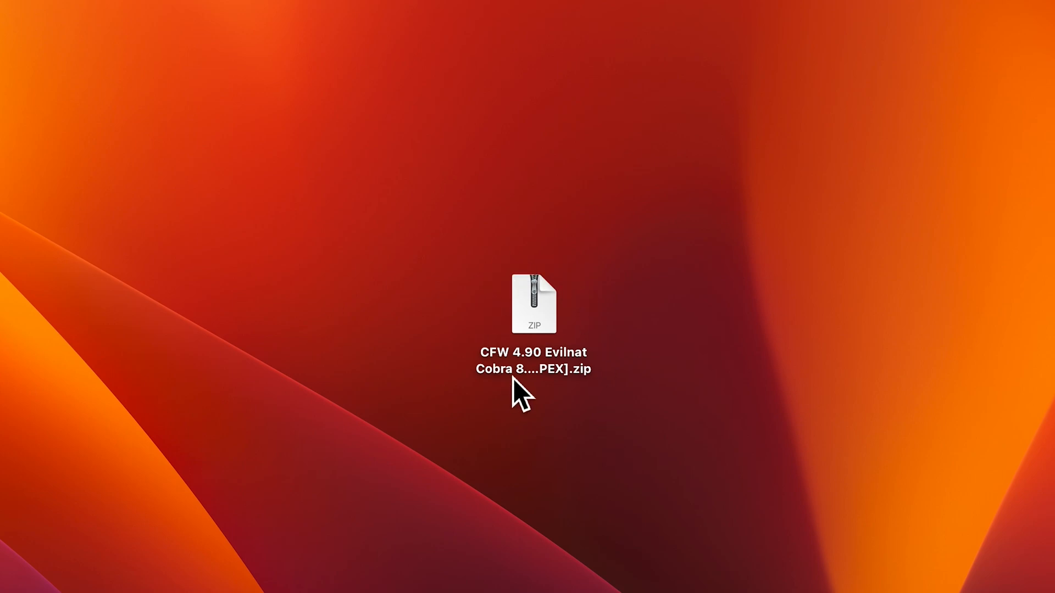
# - Extract the CFW 4.90 Evilnat Cobra 8.4 [PEX] zip and open its PS3 folder
pyautogui.doubleClick(534, 301)
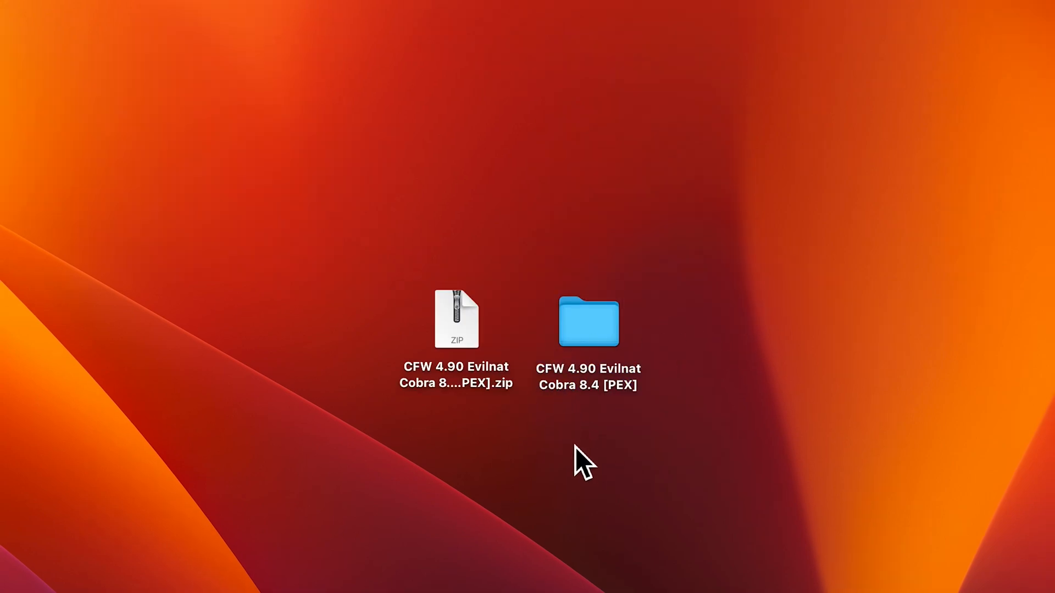
pyautogui.doubleClick(588, 321)
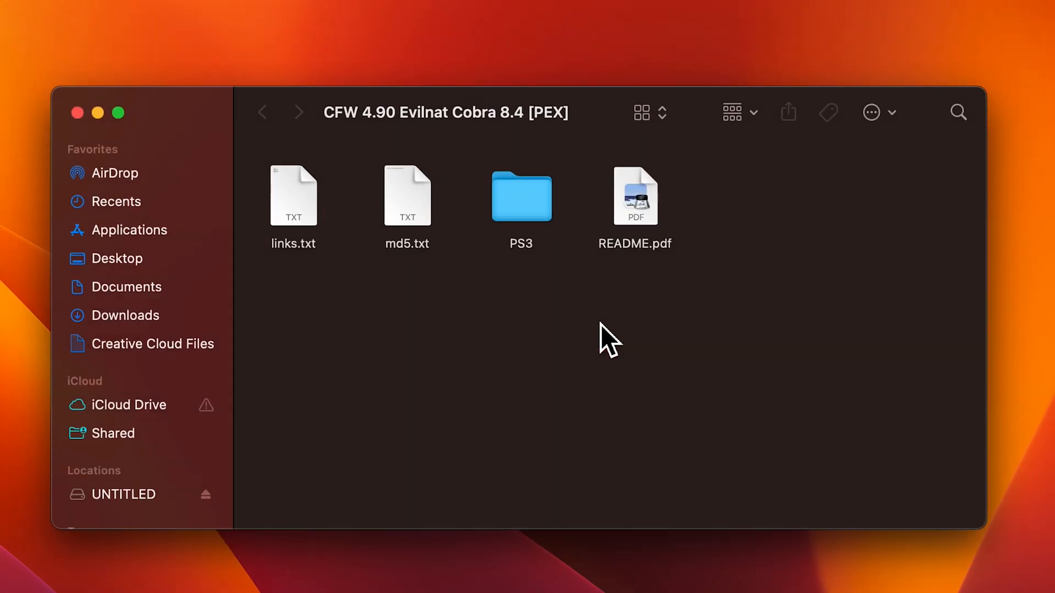
pyautogui.moveTo(466, 299)
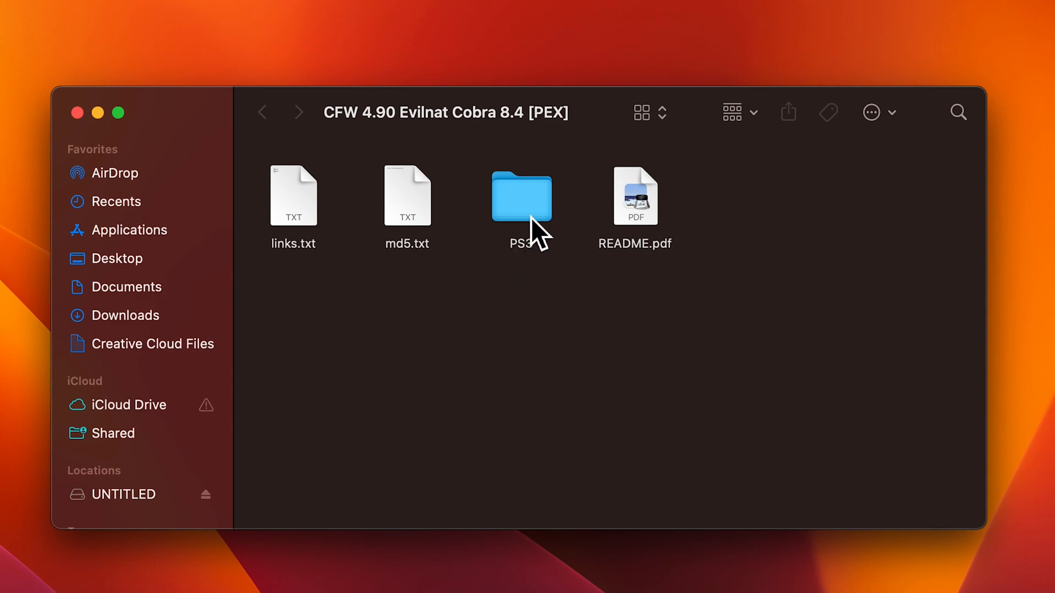
pyautogui.click(522, 196)
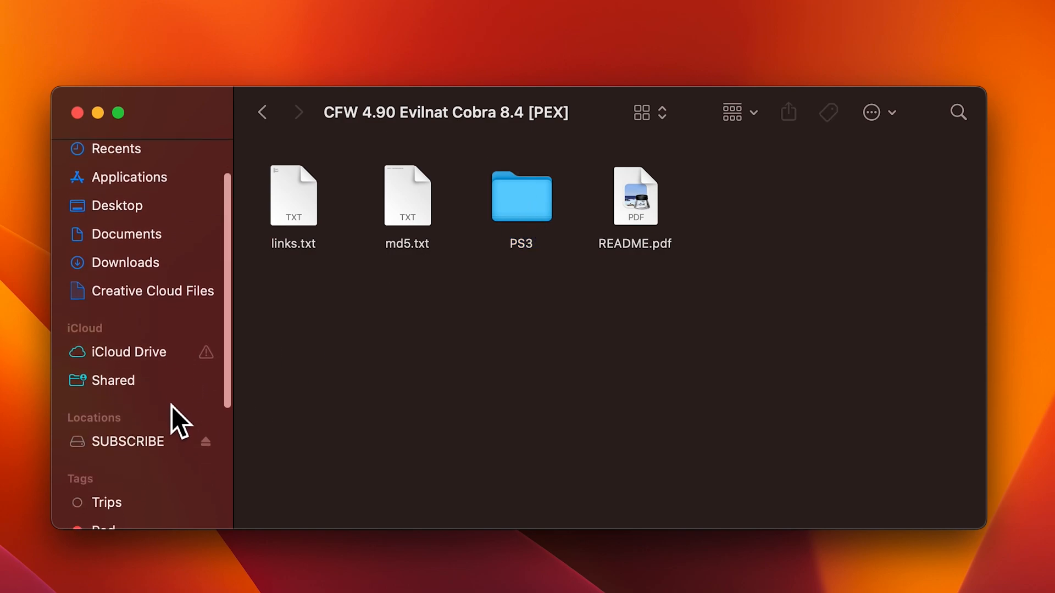
pyautogui.moveTo(535, 212)
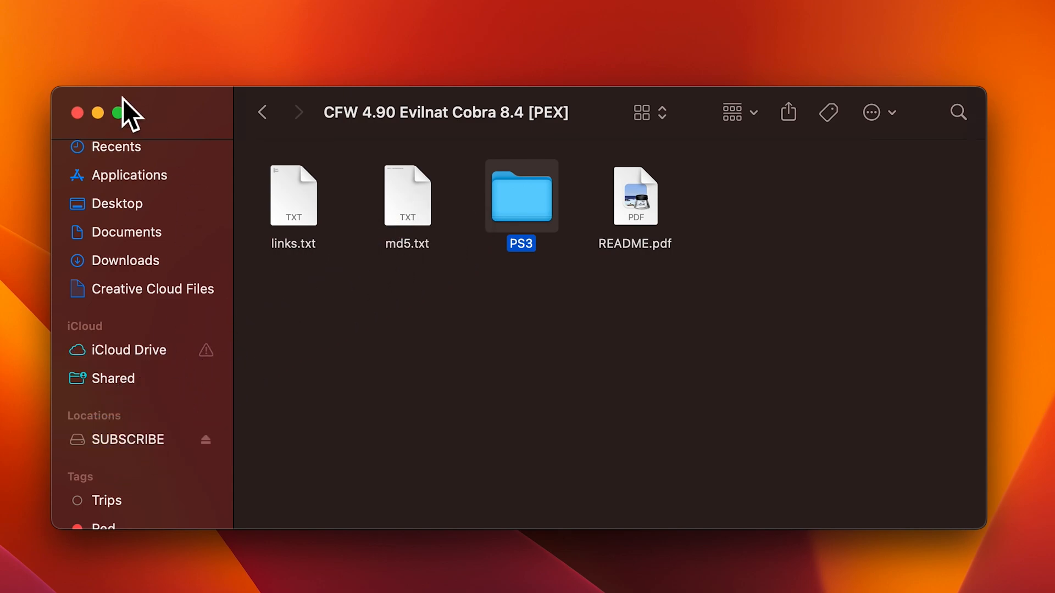
pyautogui.doubleClick(521, 195)
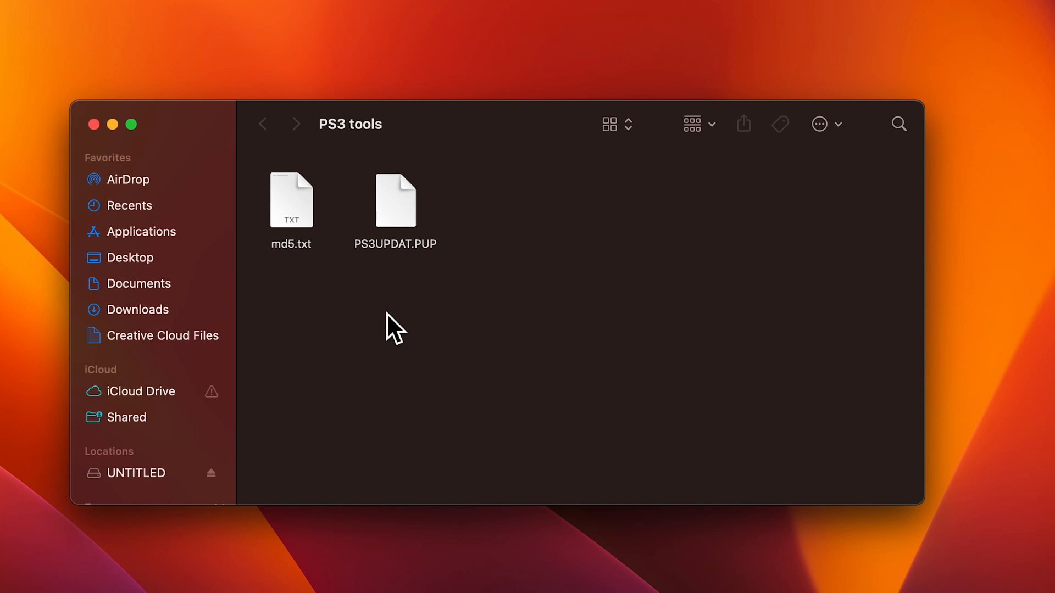
# - Create a new PS3 folder and move PS3UPDAT.PUP into it
pyautogui.rightClick(393, 328)
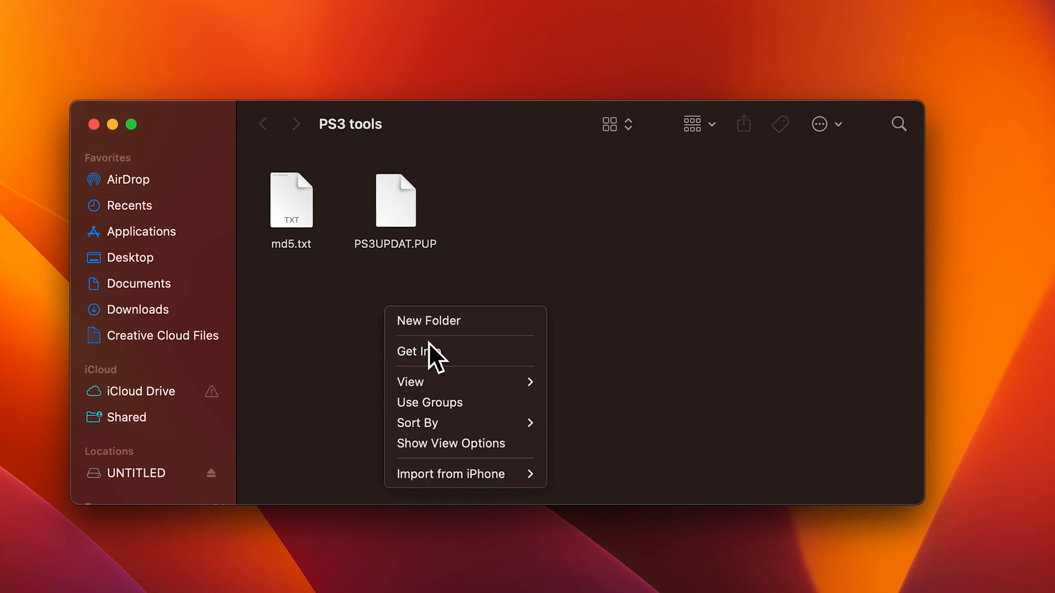
pyautogui.click(428, 321)
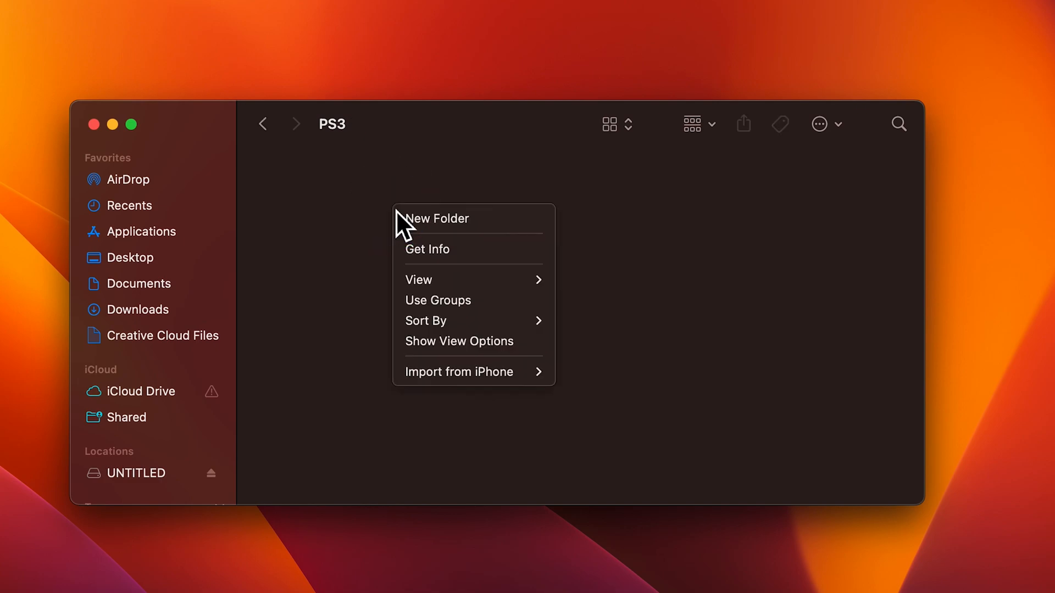
pyautogui.click(435, 218)
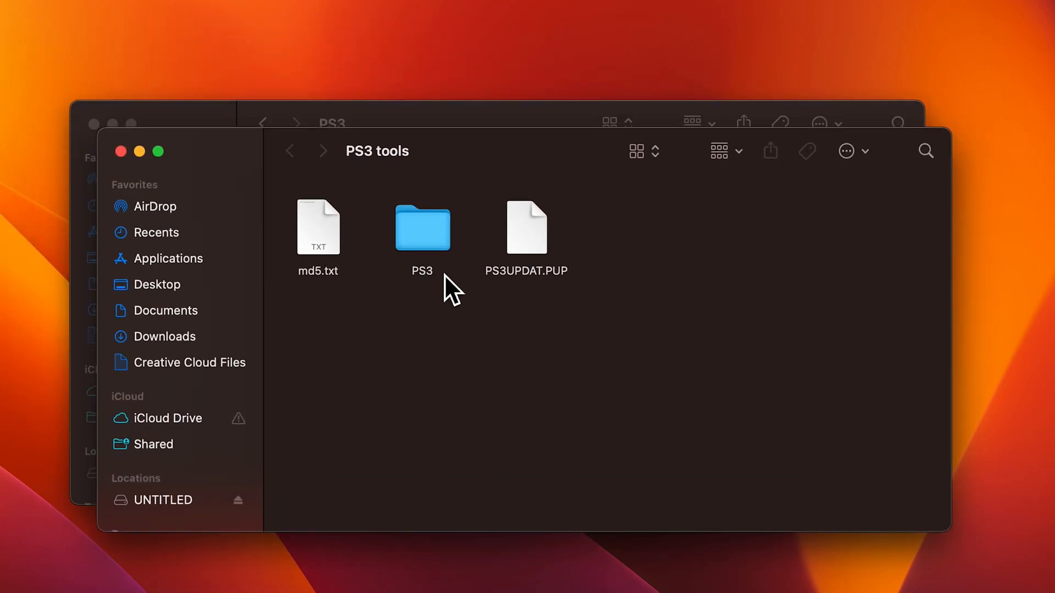
pyautogui.doubleClick(423, 227)
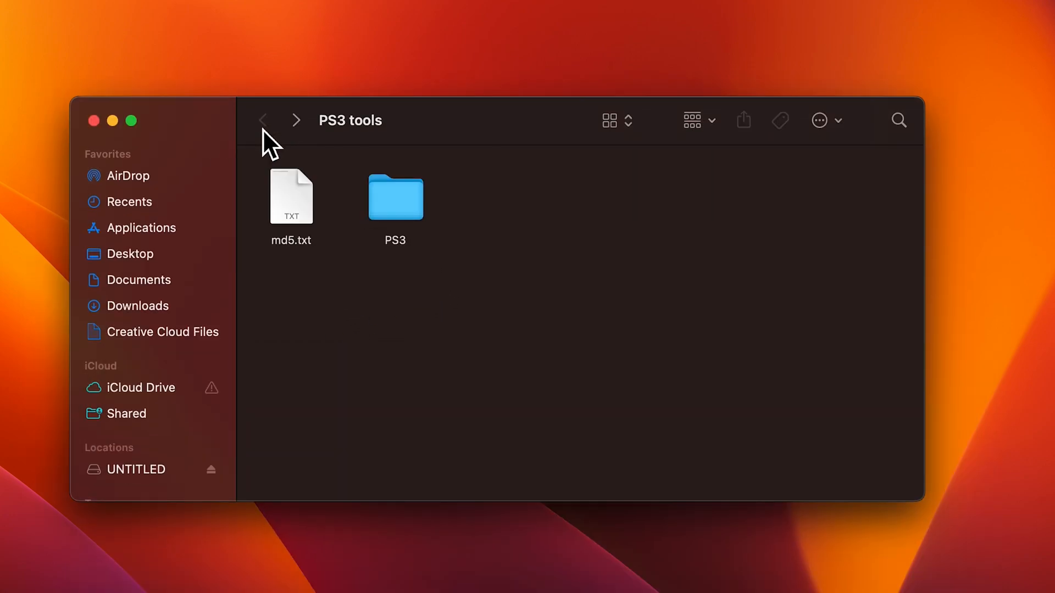
pyautogui.moveTo(436, 252)
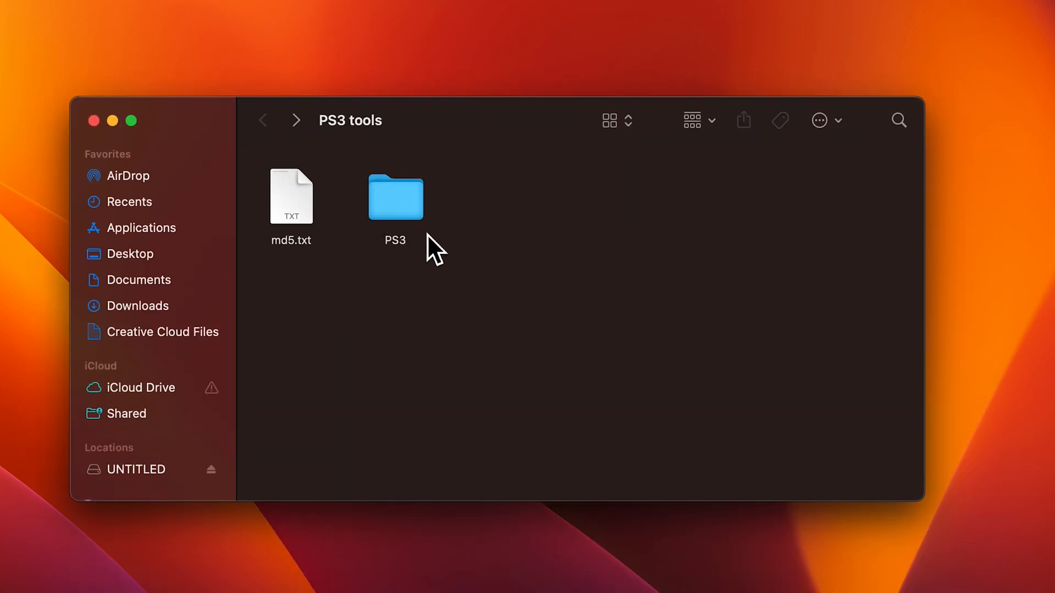
pyautogui.click(395, 197)
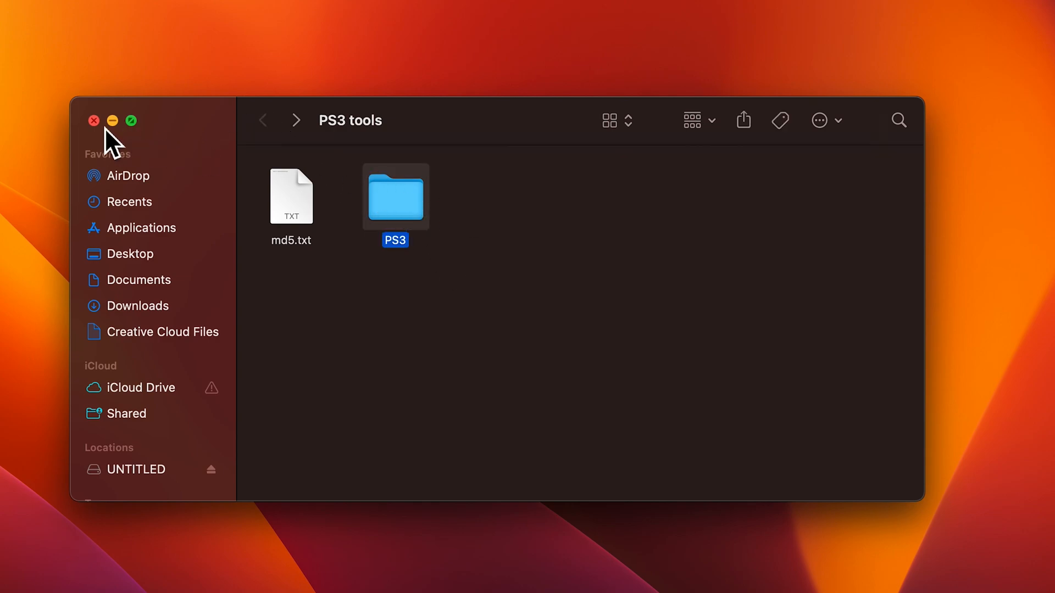
pyautogui.click(94, 120)
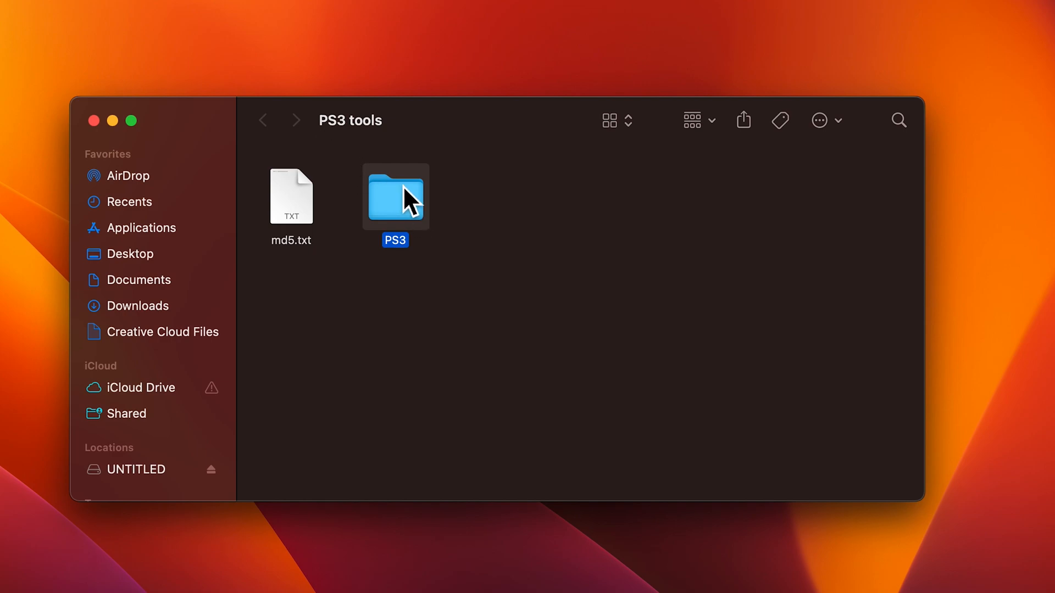
pyautogui.click(364, 363)
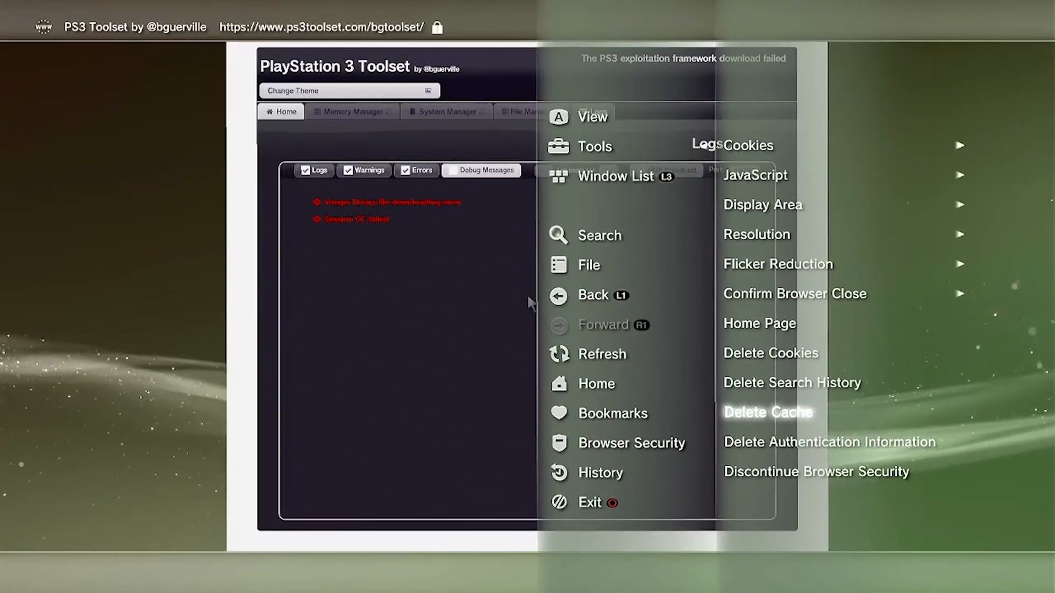
pyautogui.moveTo(795, 383)
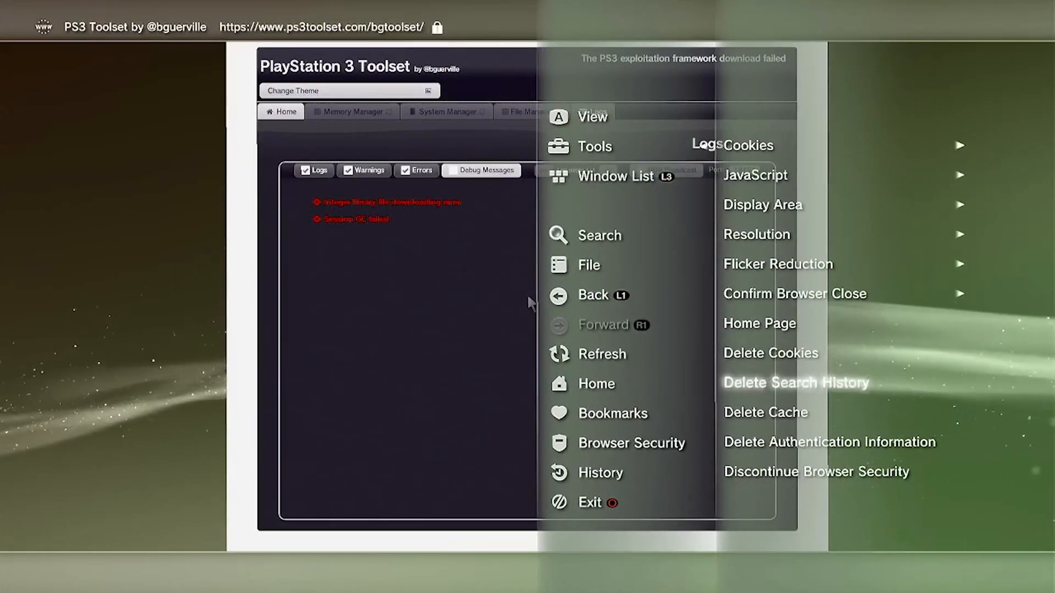
# - Delete the PS3 browser's search history
pyautogui.click(592, 502)
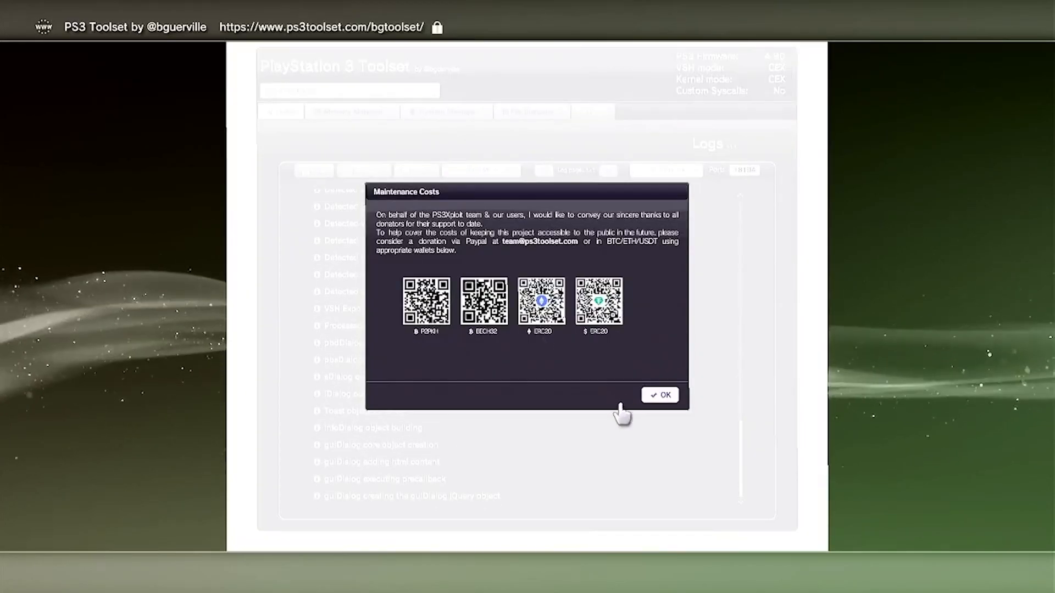
# - Dismiss the donation notice and download nofsm_patch_490.bin from System Manager's Flash Memory Patch
pyautogui.click(659, 395)
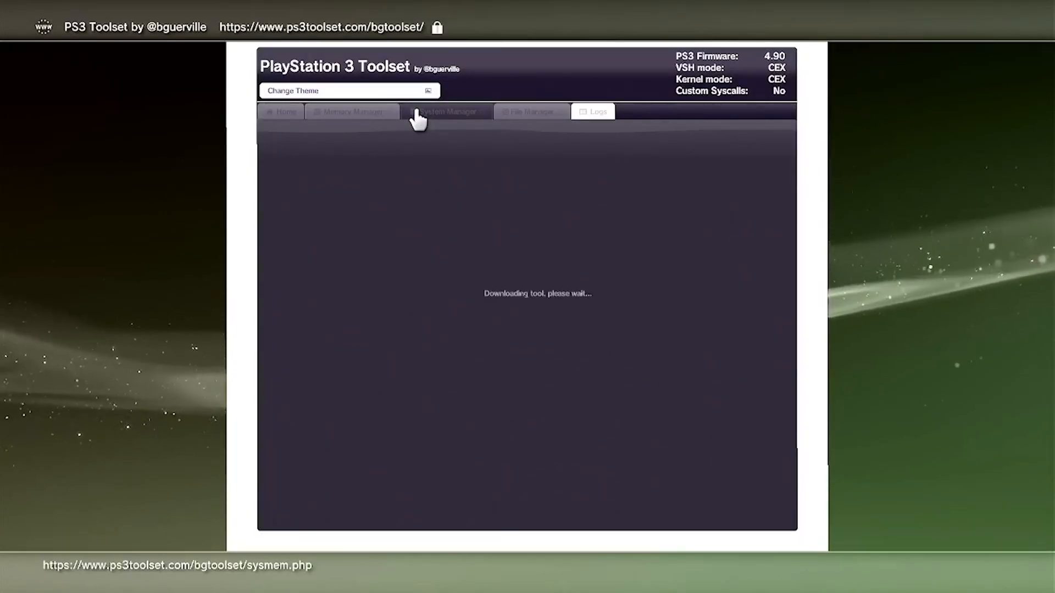
pyautogui.click(443, 111)
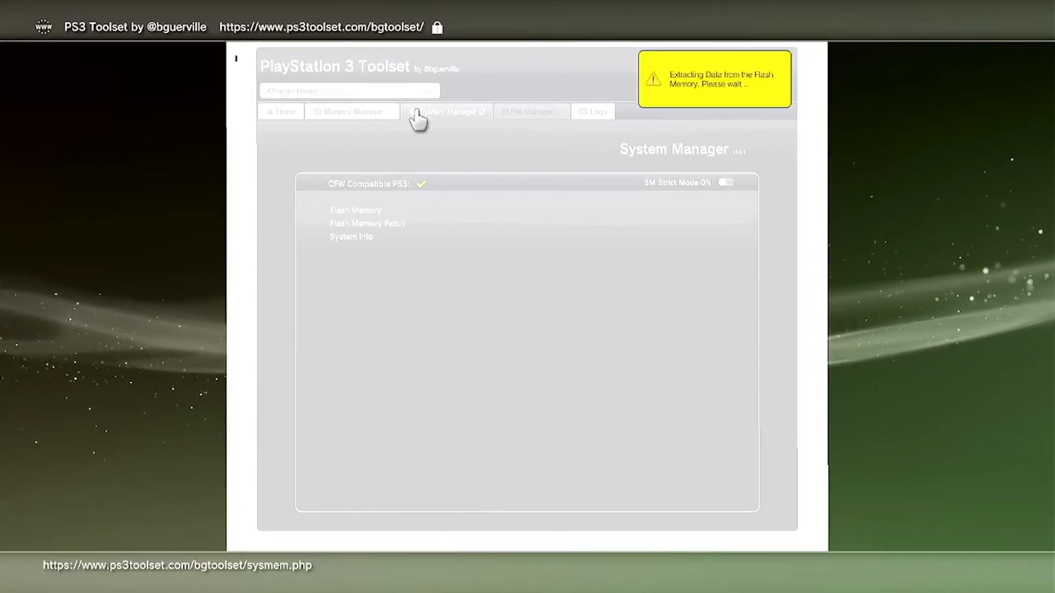
pyautogui.click(350, 236)
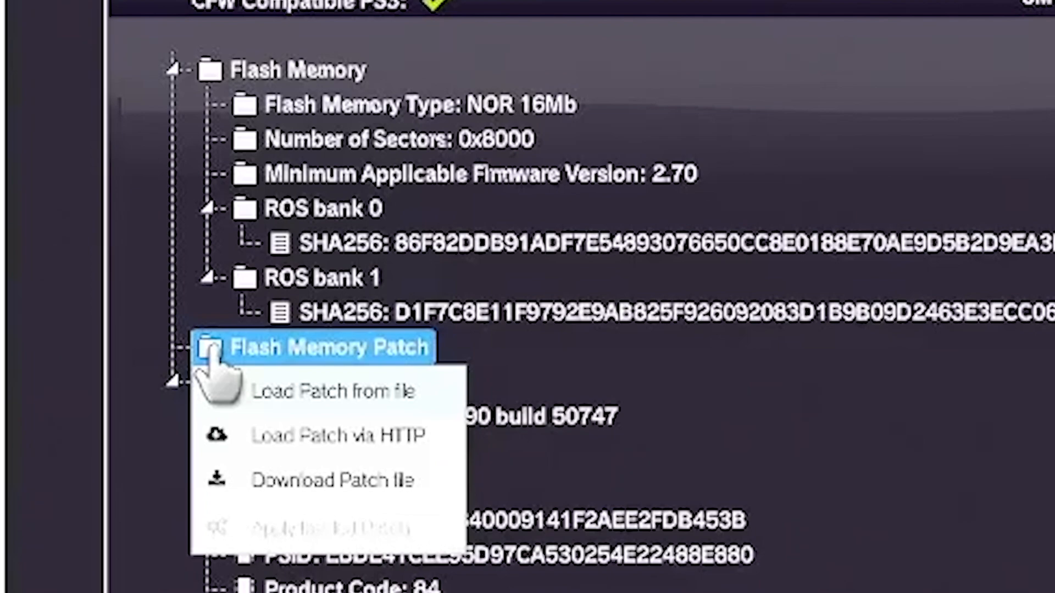
pyautogui.moveTo(215, 444)
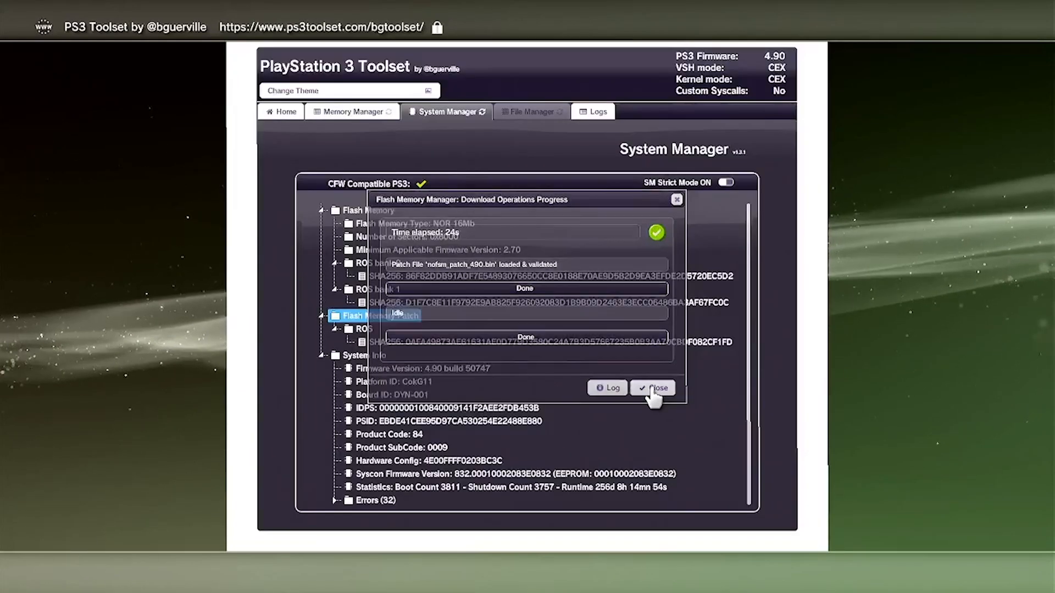
# - Apply the loaded flash memory patch in PS3 Toolset and close the progress windows
pyautogui.click(653, 389)
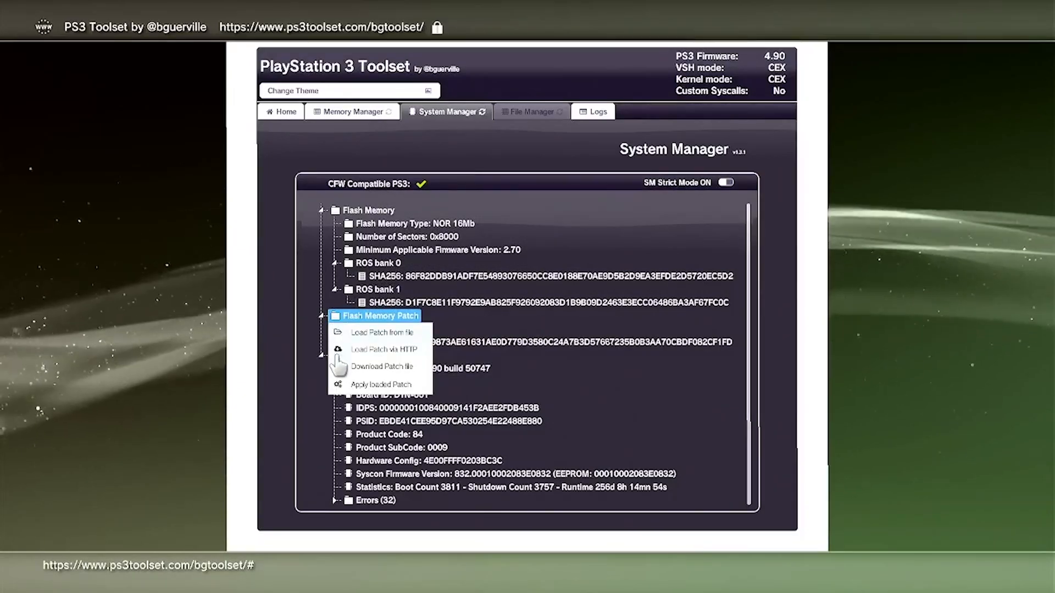
pyautogui.click(380, 384)
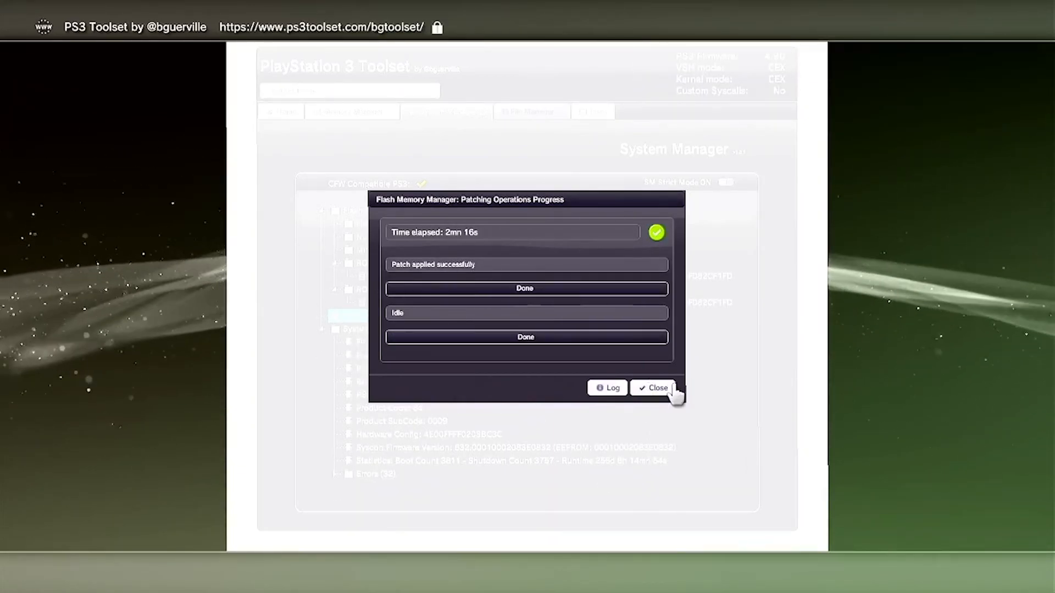
pyautogui.click(652, 387)
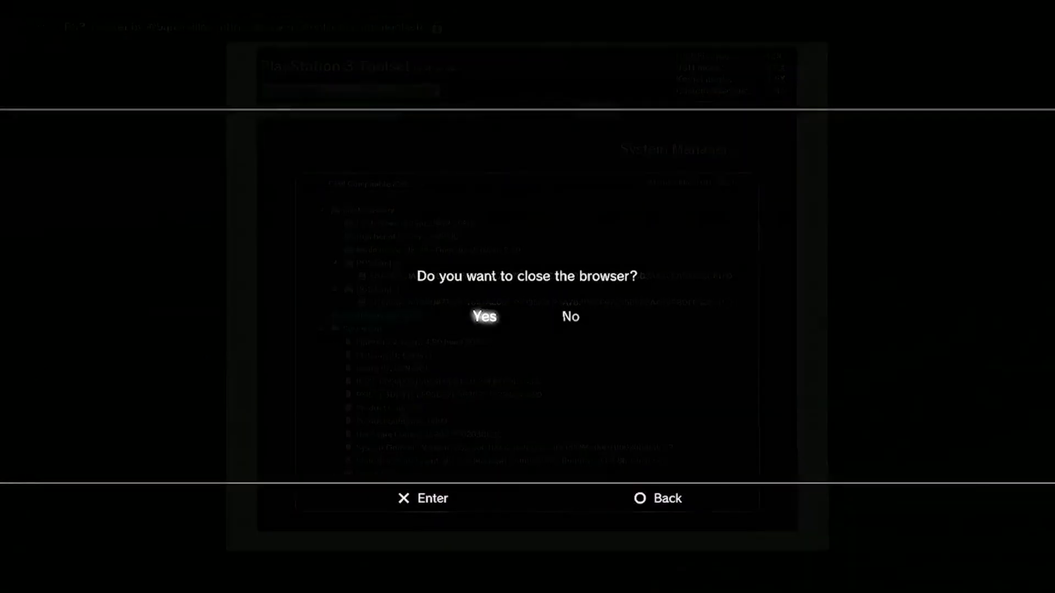
# - Close the browser and start System Update via storage media from Settings
pyautogui.click(484, 316)
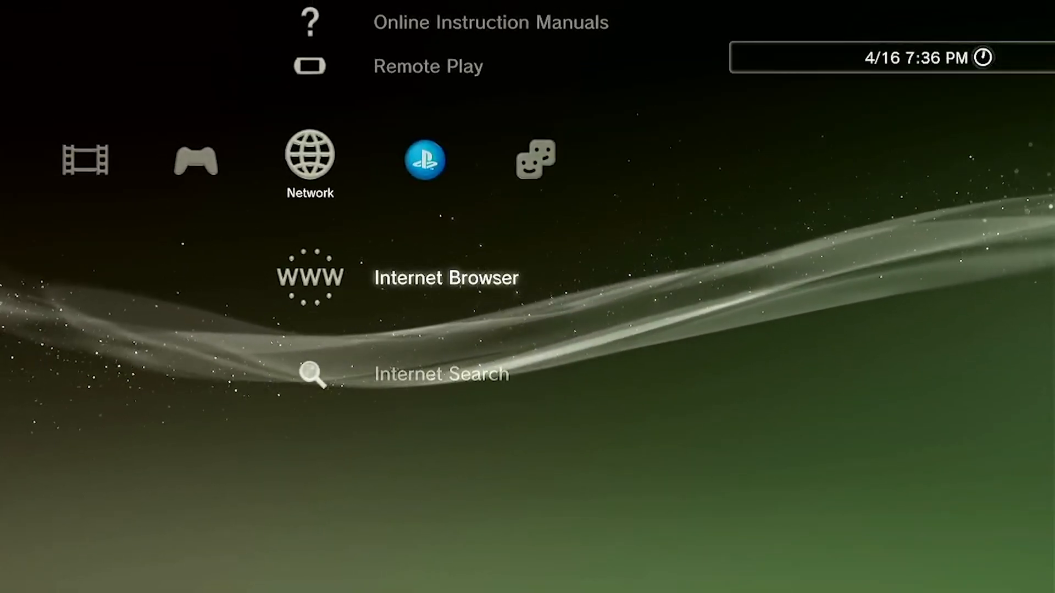
pyautogui.press('Left')
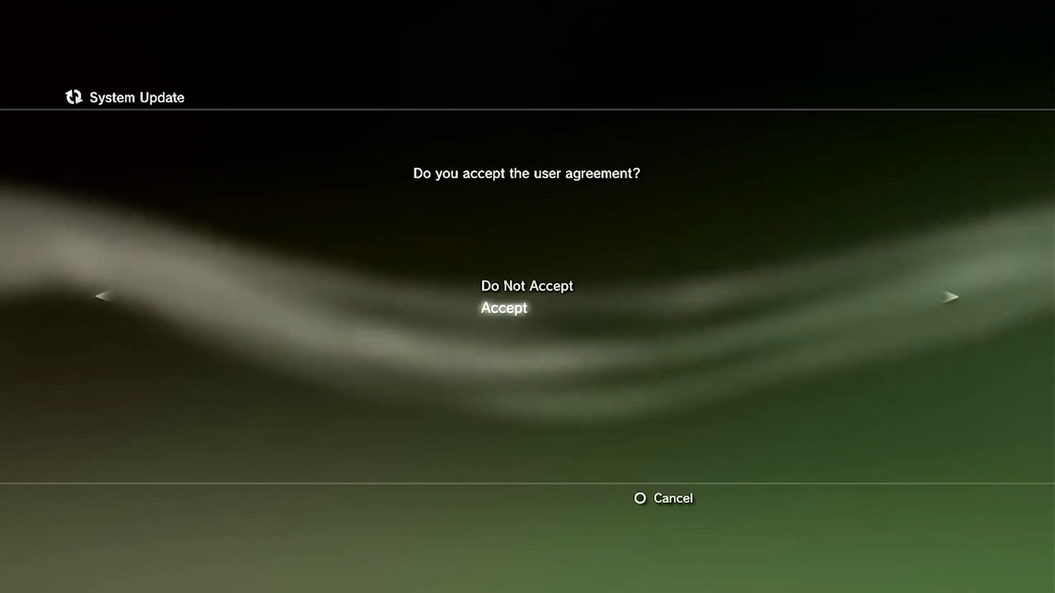
# - Accept the System Update user agreement so the Evilnat firmware installs and the console reboots
pyautogui.click(503, 308)
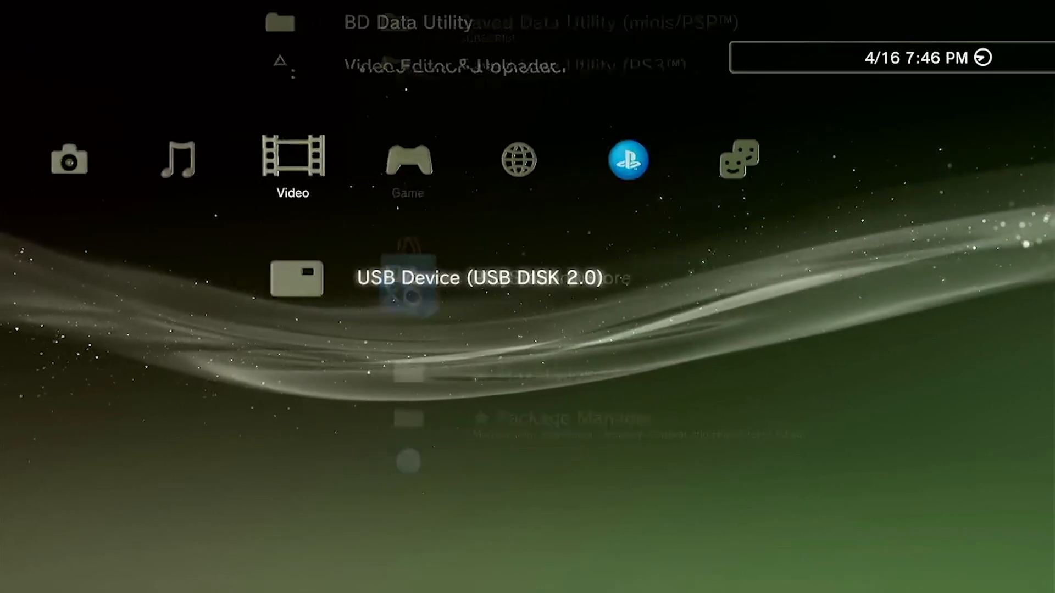
# - Open the debug settings list and scroll past DTCP-IP, NP Environment and Fake Free Space
pyautogui.press('Left')
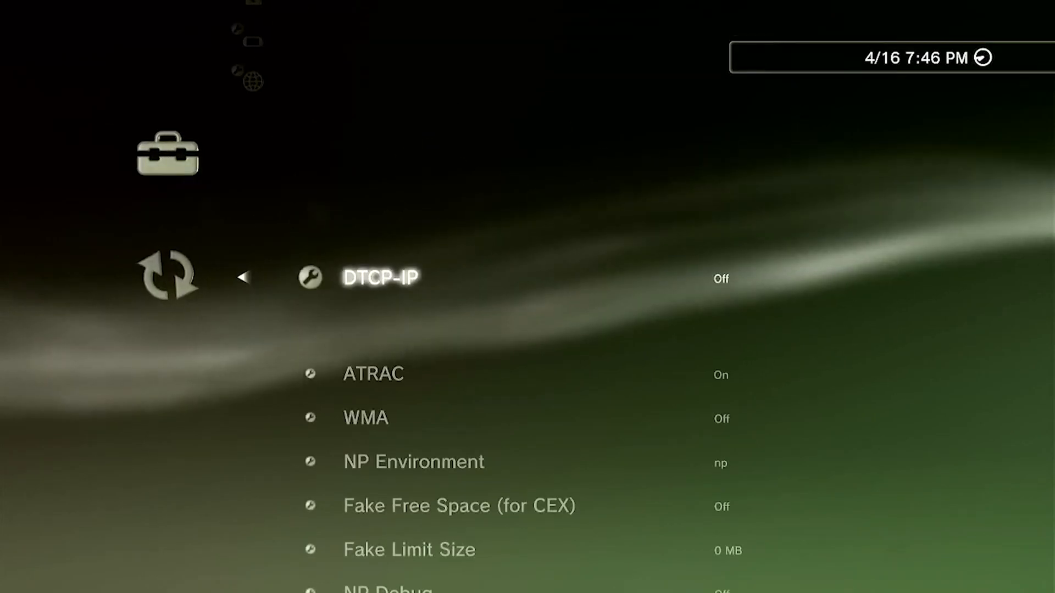
pyautogui.scroll(-3)
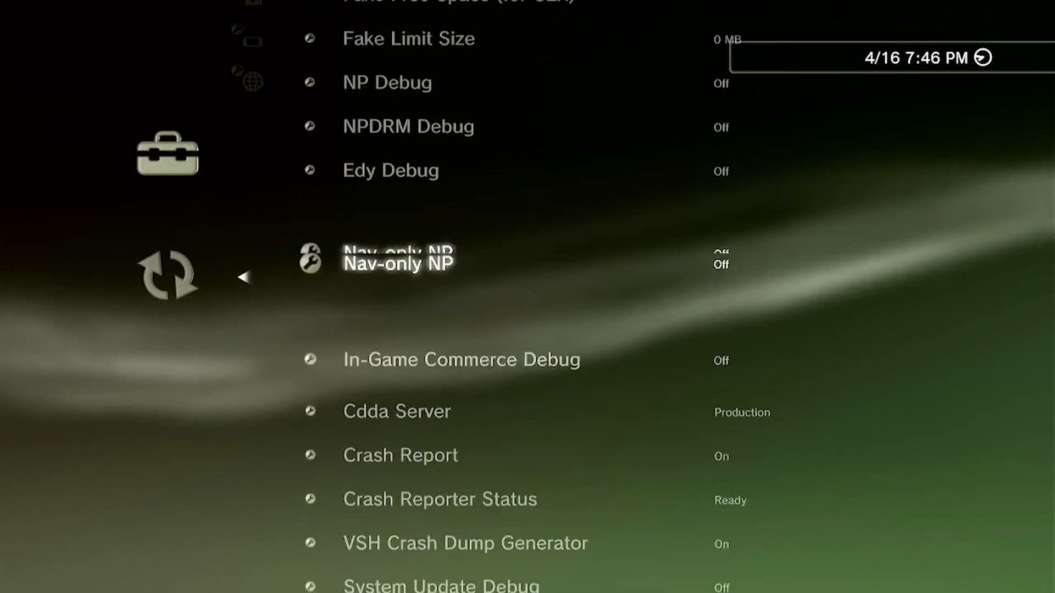